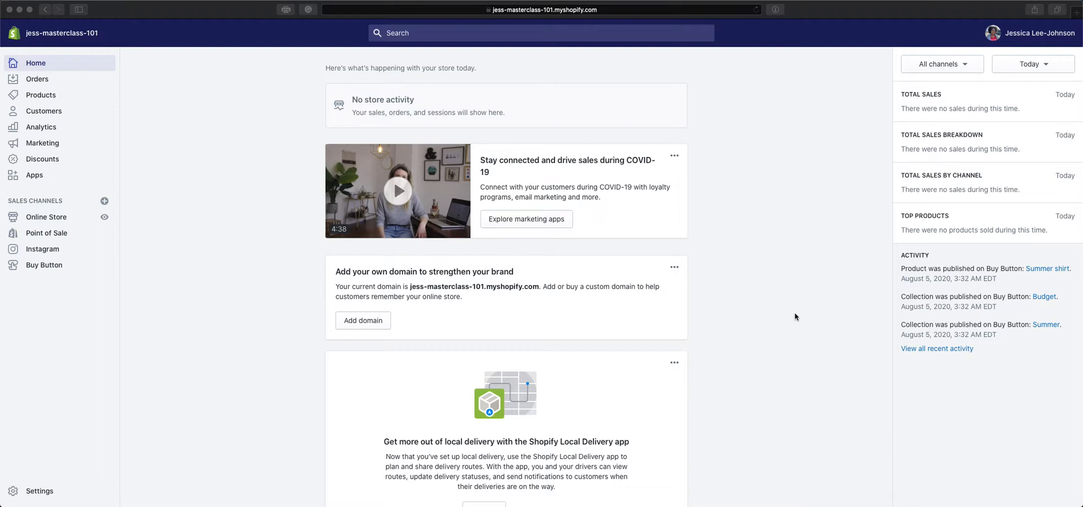
pyautogui.moveTo(810, 337)
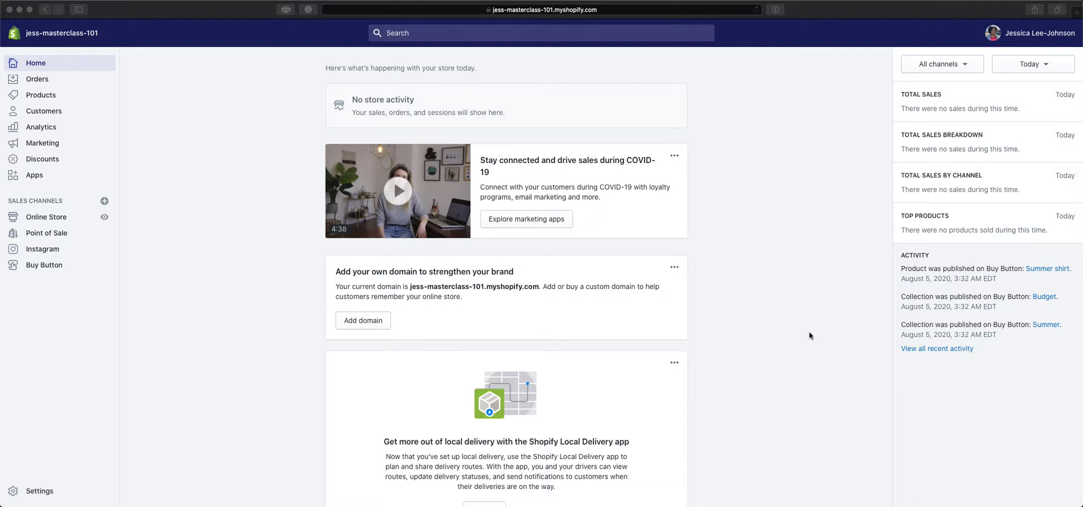
pyautogui.moveTo(93, 204)
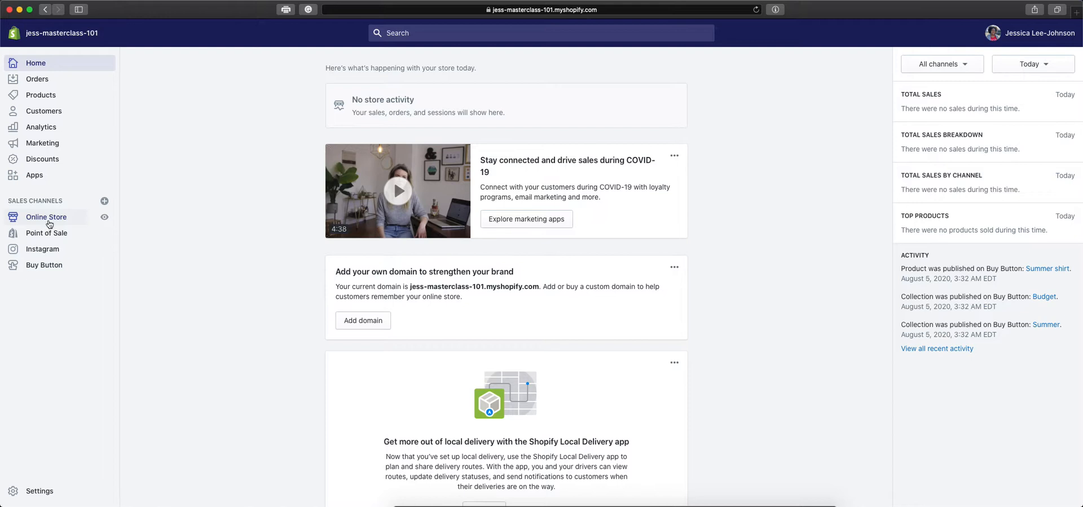
# Open the Online Store's Blog posts page, which has no posts yet
pyautogui.click(46, 216)
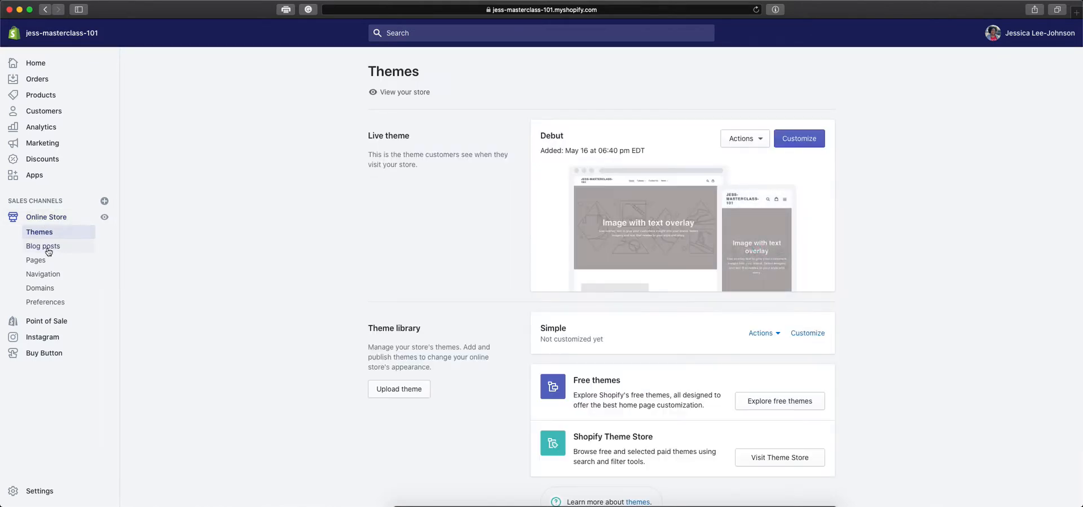
pyautogui.moveTo(38, 249)
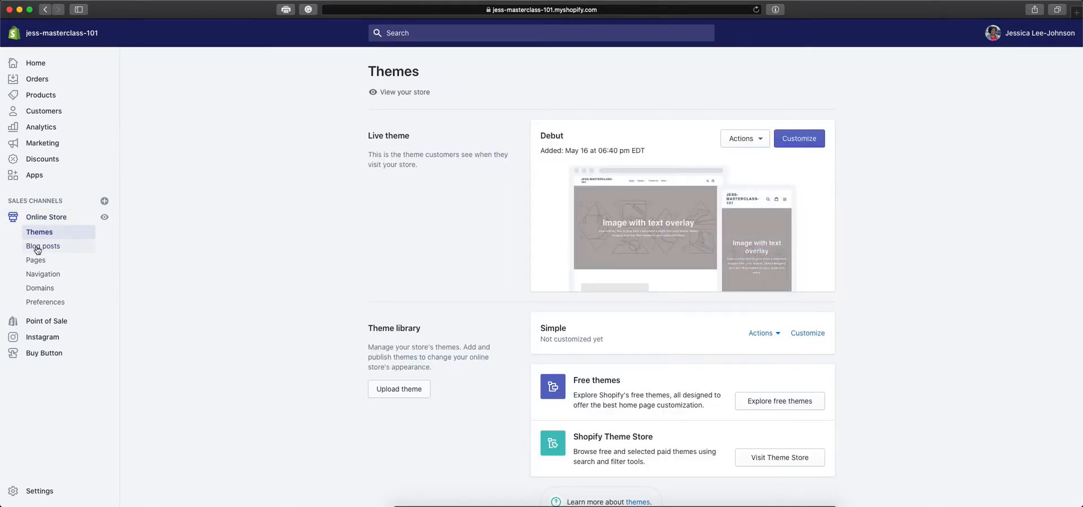
pyautogui.click(43, 246)
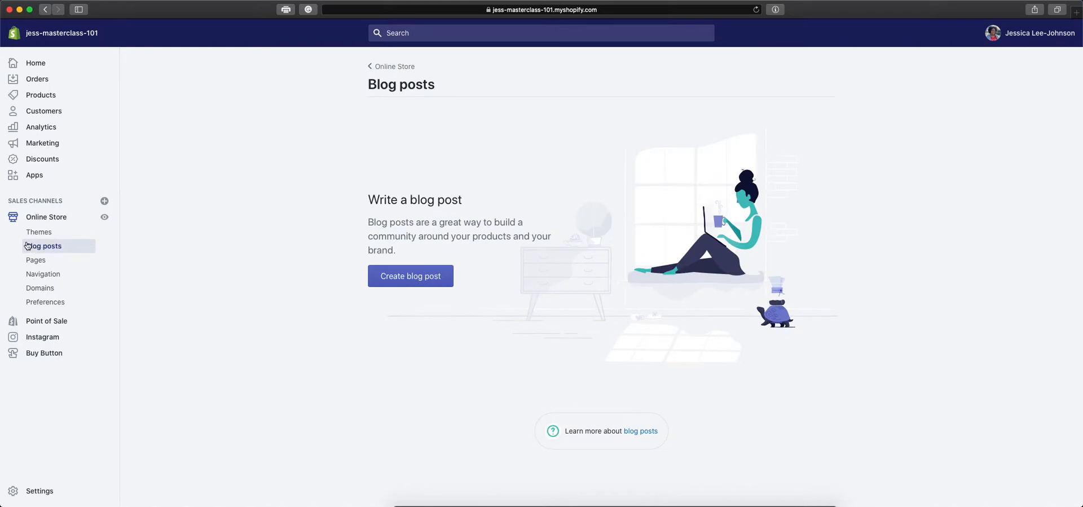
pyautogui.moveTo(280, 245)
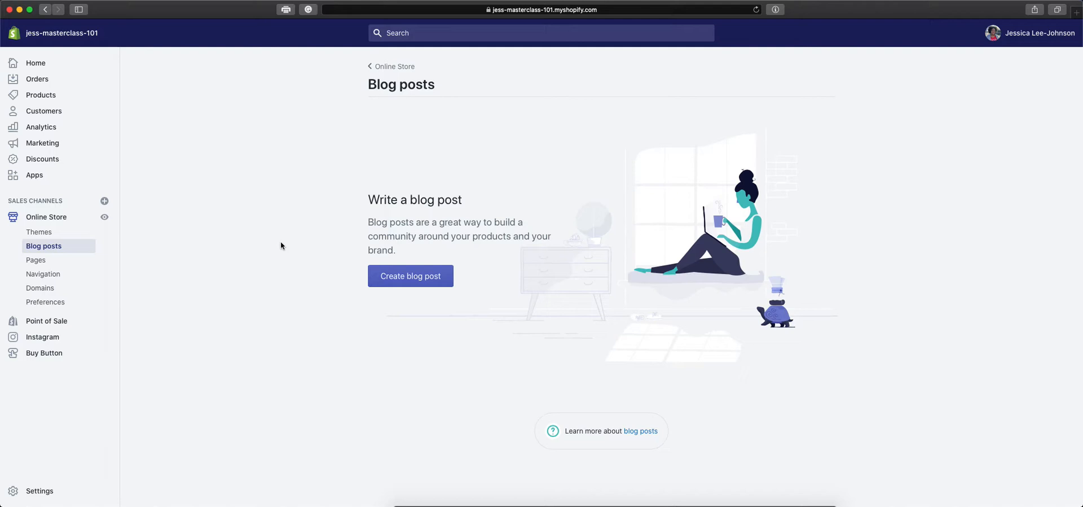
pyautogui.moveTo(296, 183)
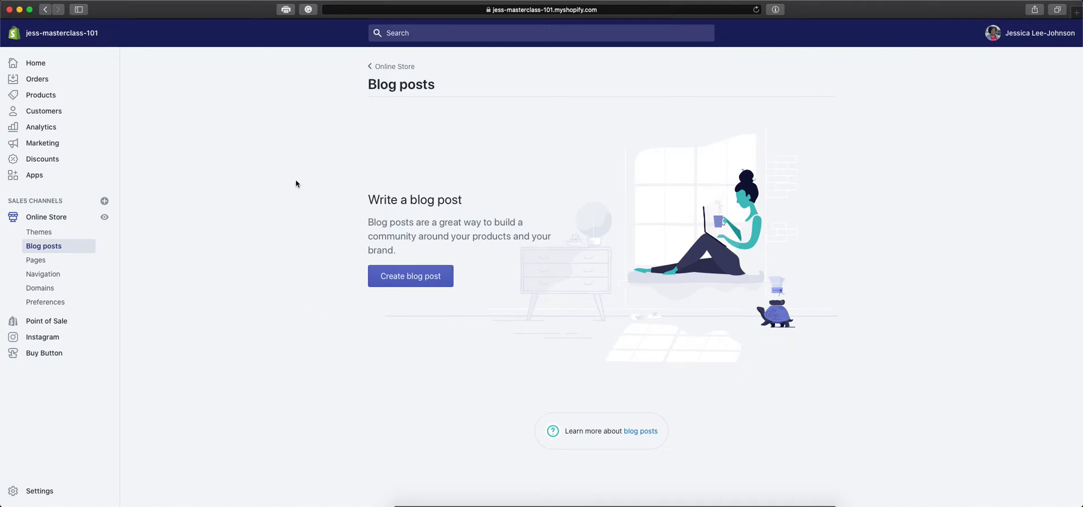
pyautogui.moveTo(422, 285)
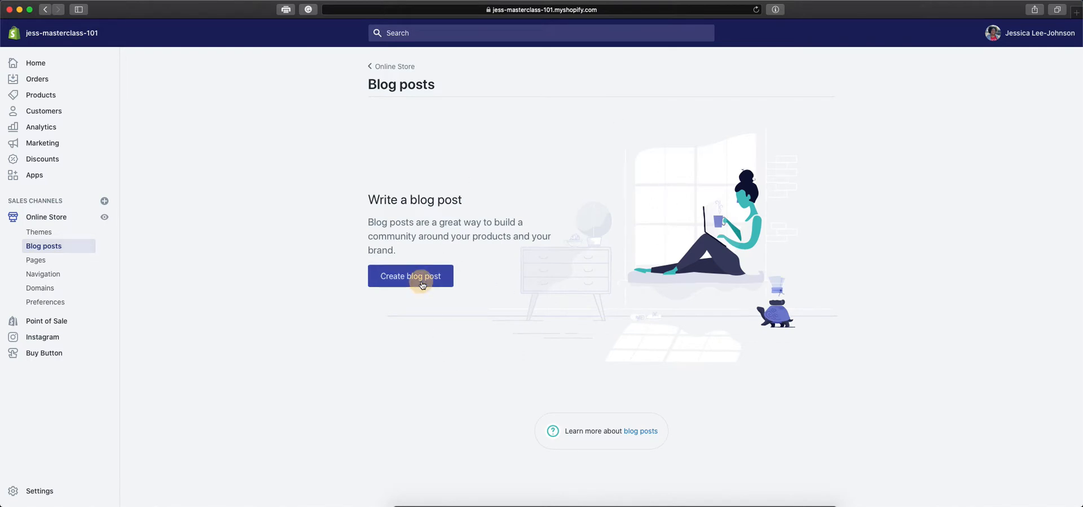
# Create a new blog post titled 'Sample Blog' with content 'This is a new blog!'
pyautogui.click(410, 276)
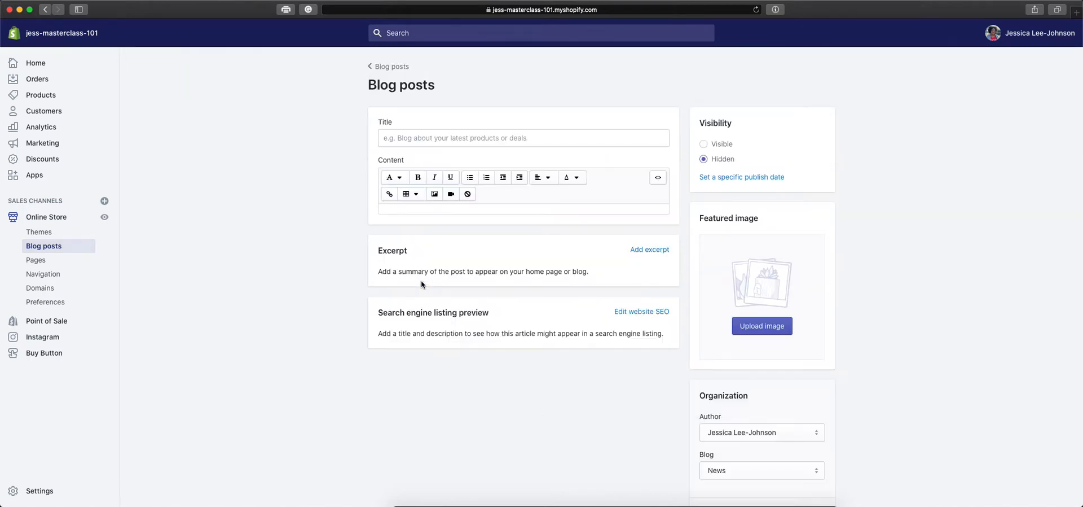
pyautogui.click(523, 246)
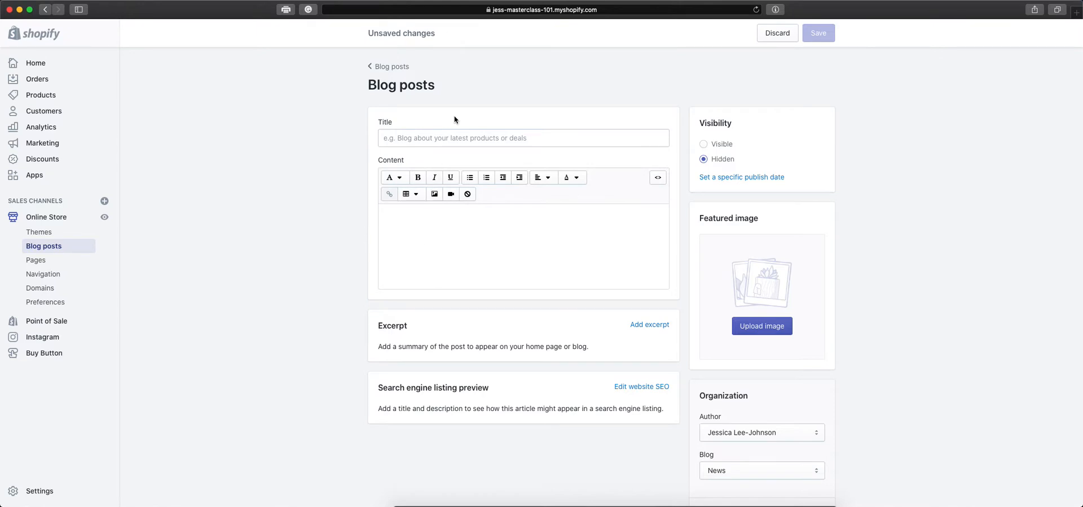
pyautogui.write('S')
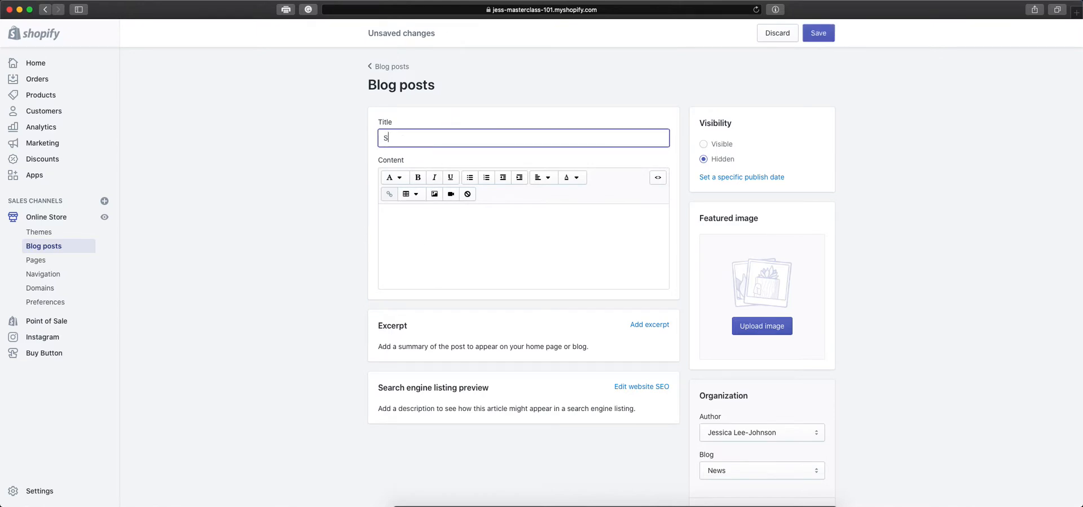
pyautogui.write('ample Blog')
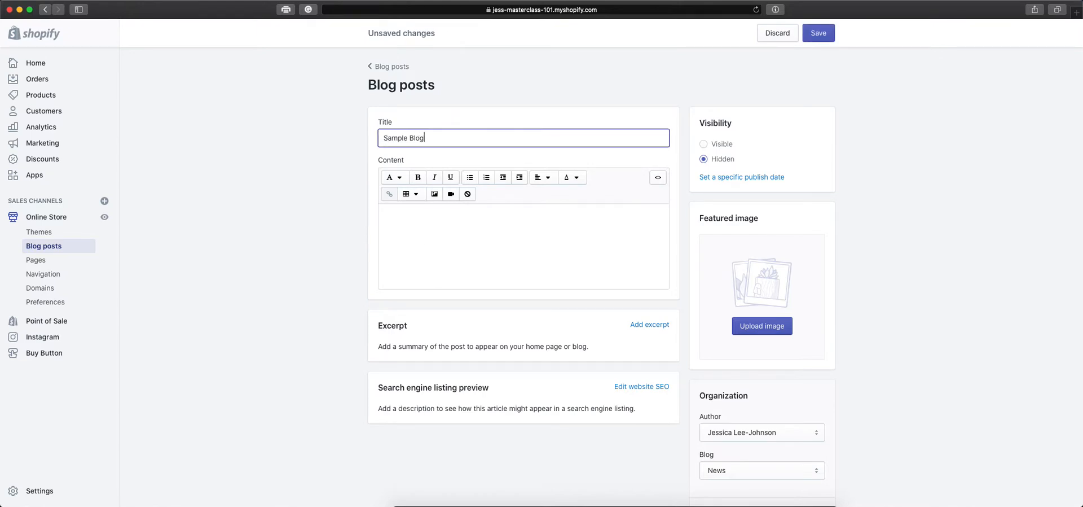
pyautogui.click(523, 245)
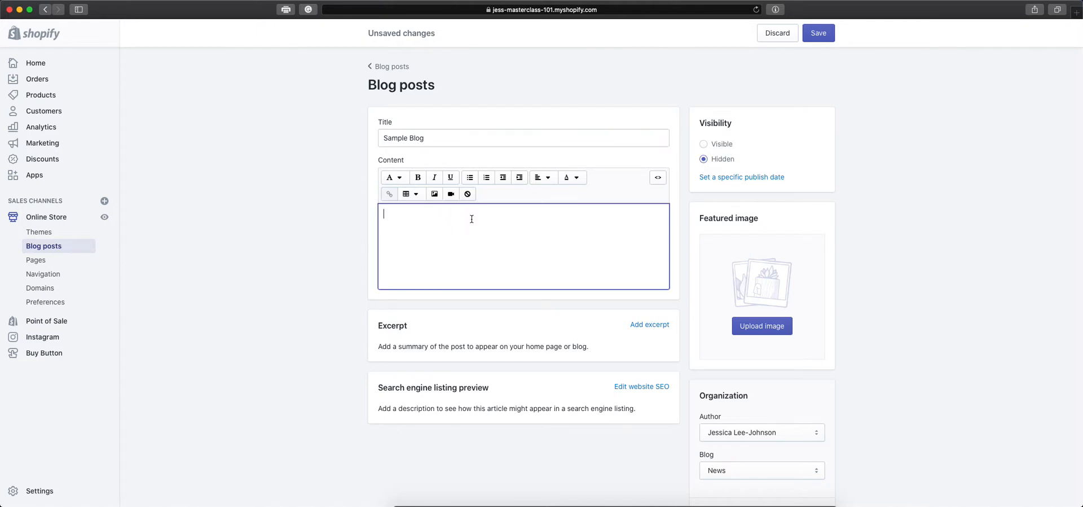
pyautogui.write('This is a new')
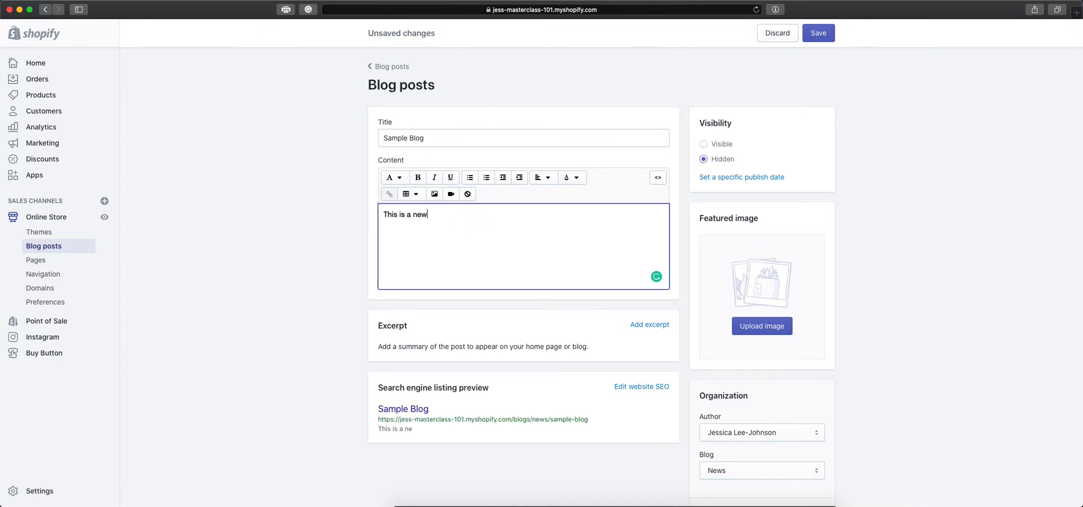
pyautogui.write('blog!')
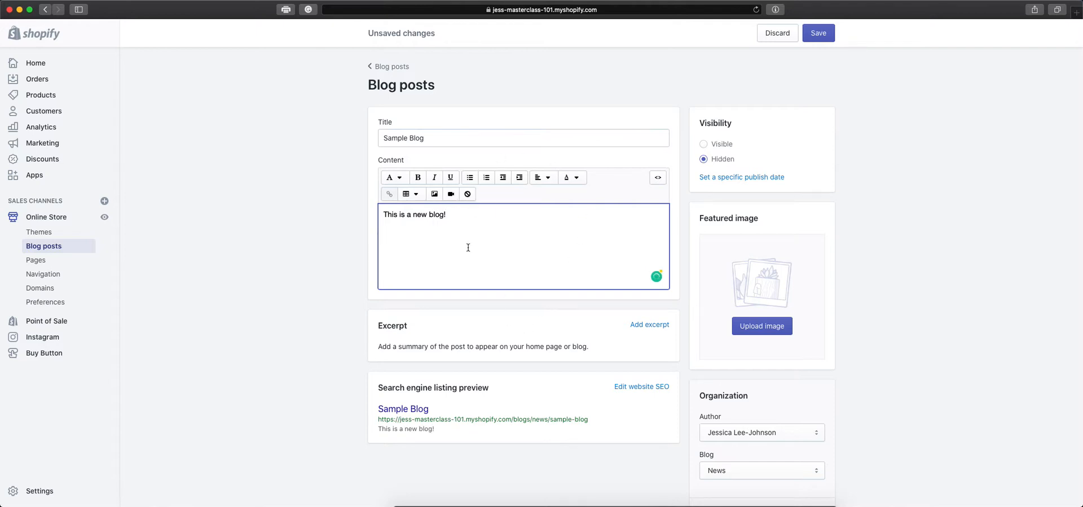
pyautogui.moveTo(595, 258)
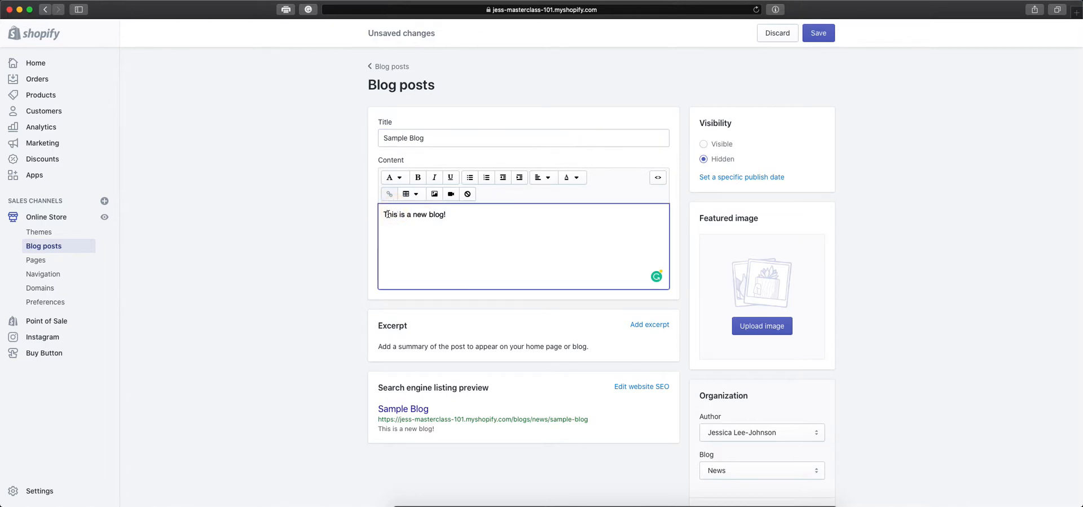
pyautogui.moveTo(409, 359)
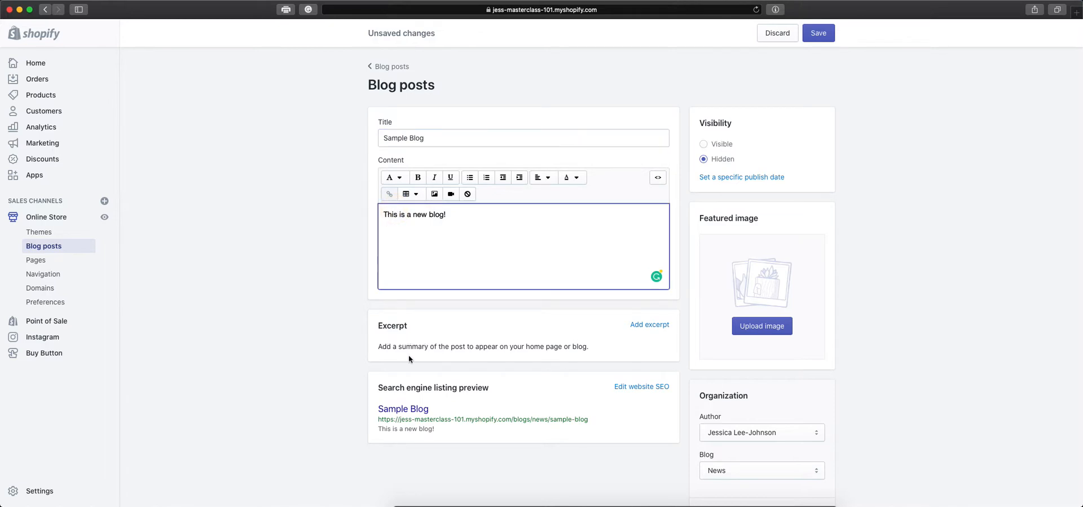
pyautogui.moveTo(441, 358)
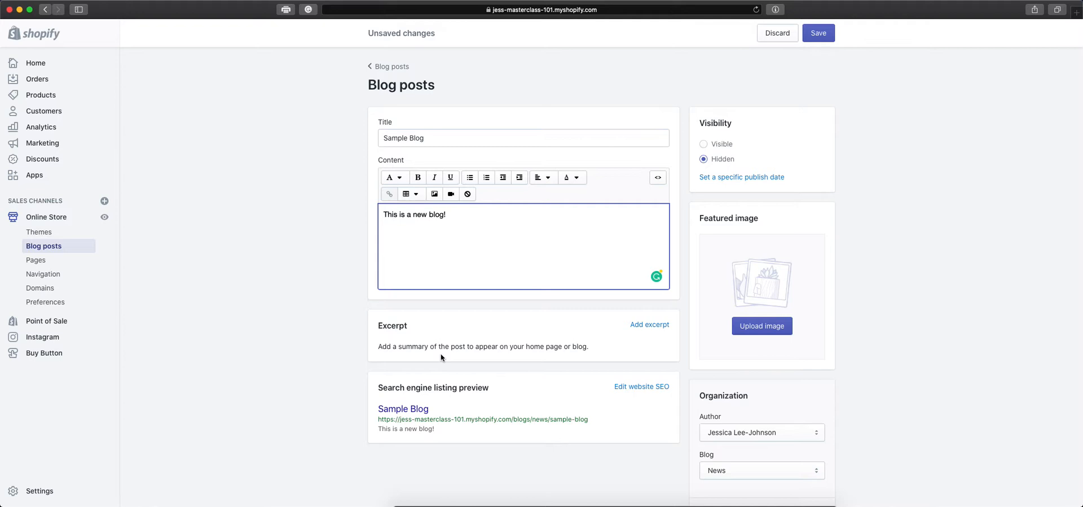
pyautogui.moveTo(434, 320)
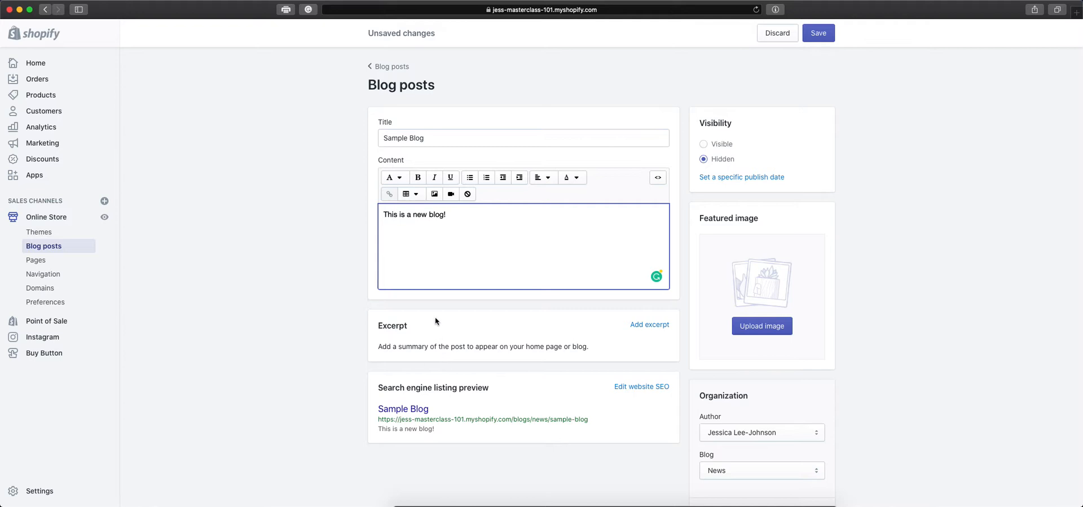
pyautogui.moveTo(415, 405)
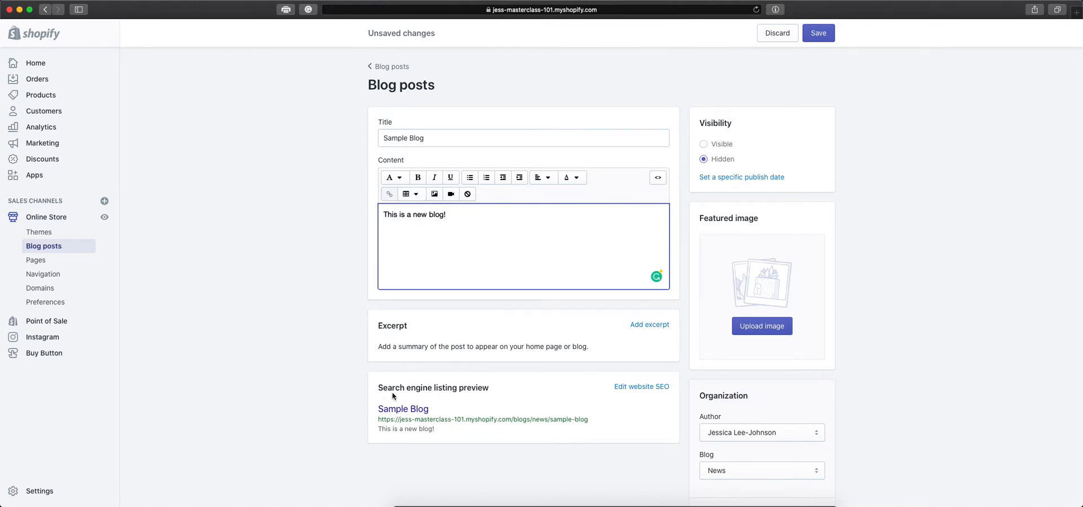
pyautogui.moveTo(460, 403)
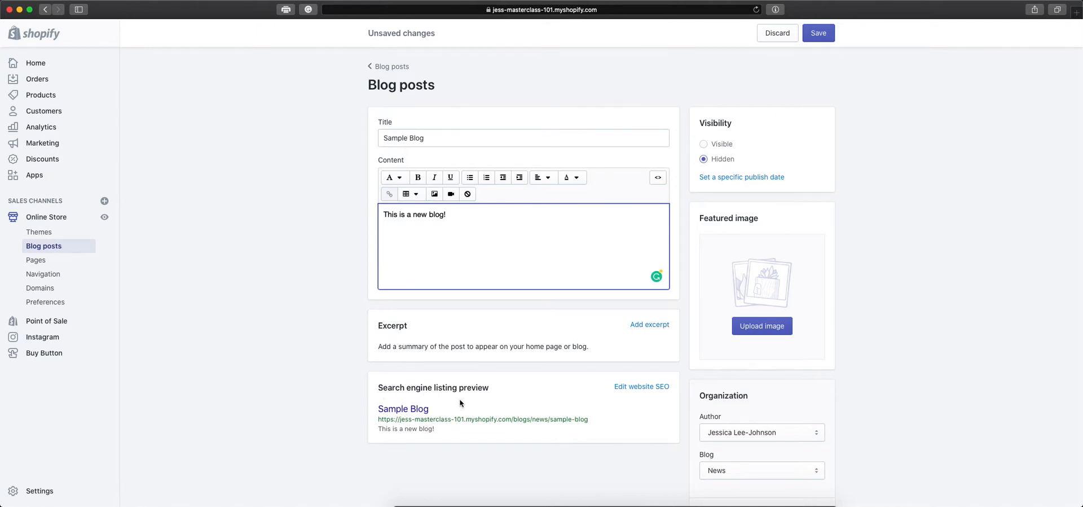
pyautogui.moveTo(753, 172)
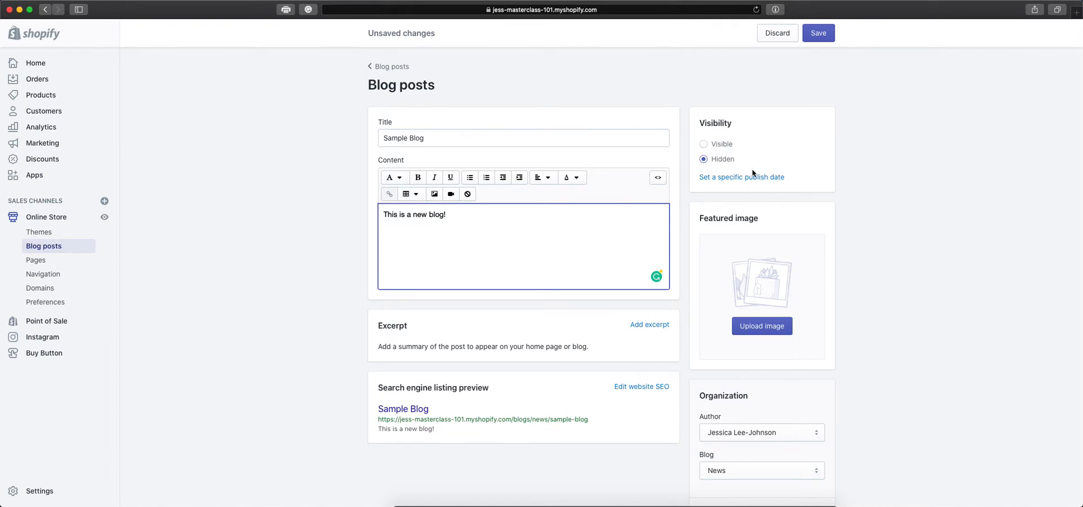
pyautogui.moveTo(727, 175)
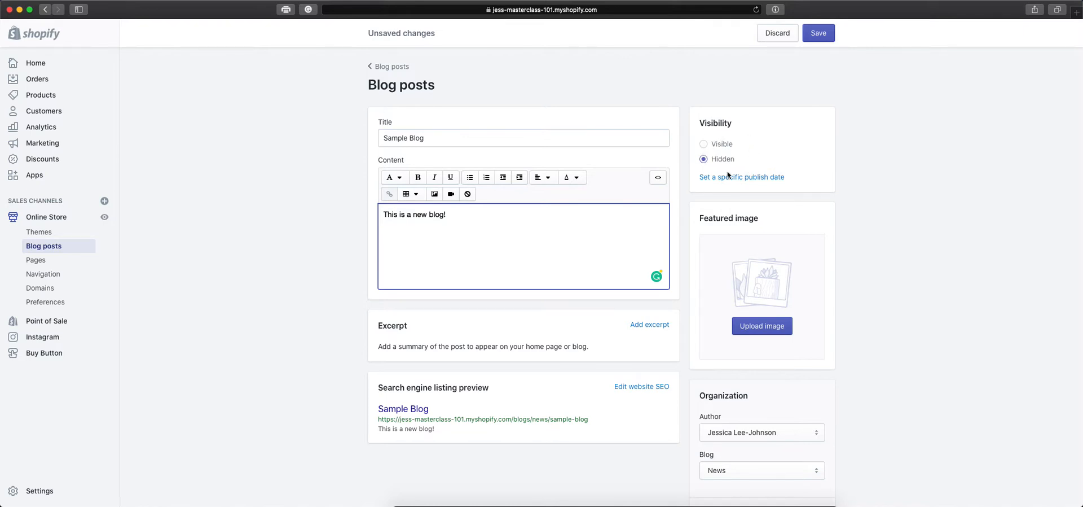
# Cancel publish-date scheduling so the post stays Hidden, then begin adding a featured image
pyautogui.click(741, 178)
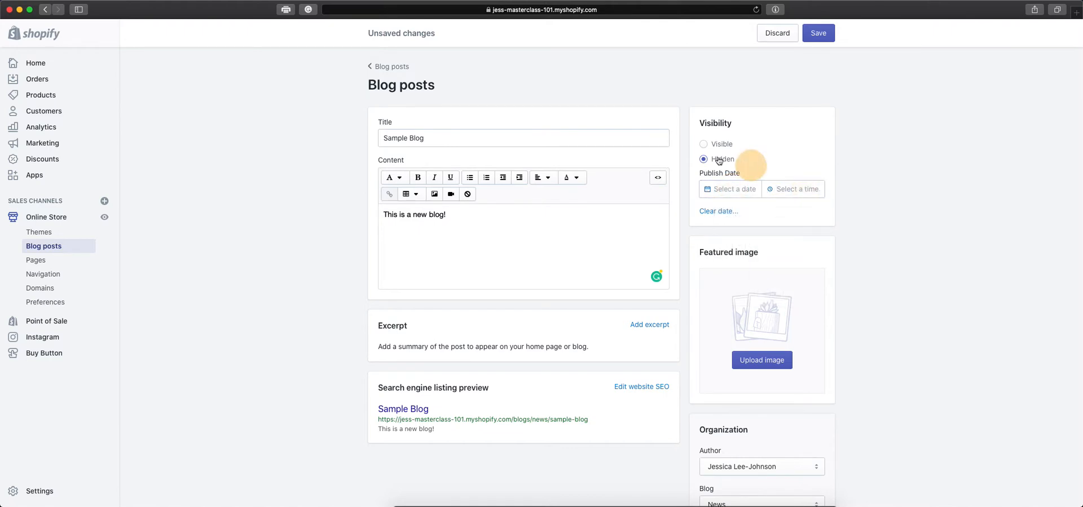
pyautogui.click(704, 158)
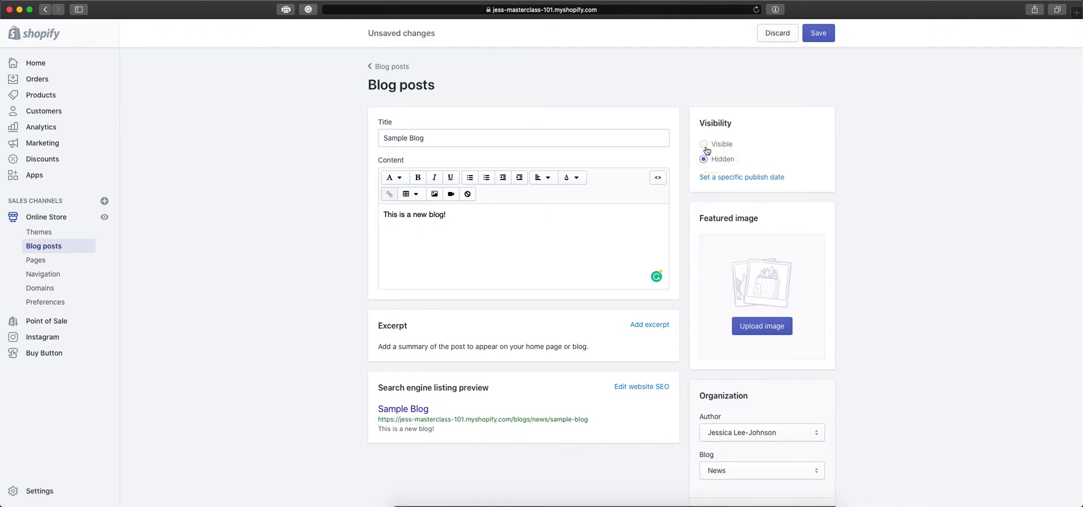
pyautogui.click(704, 144)
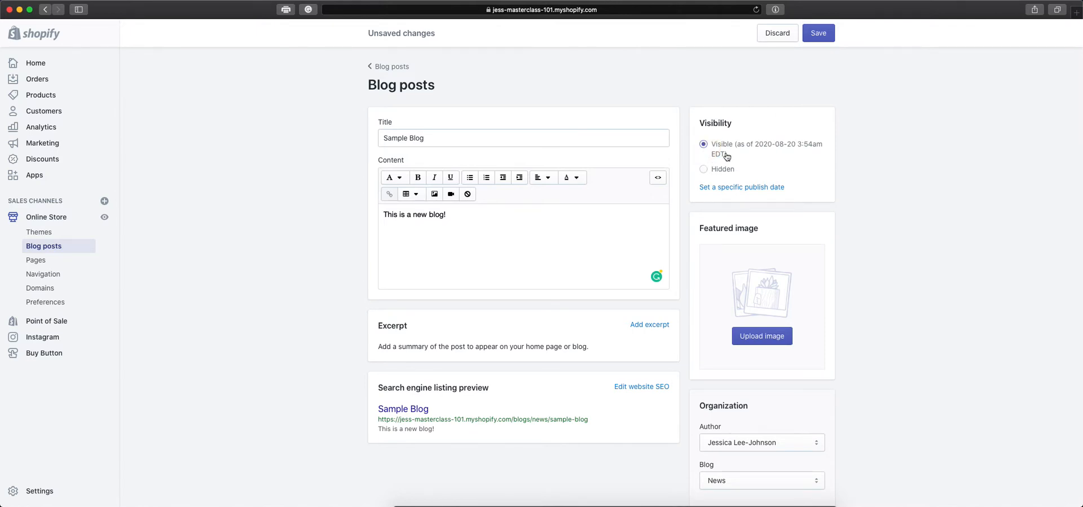
pyautogui.click(704, 158)
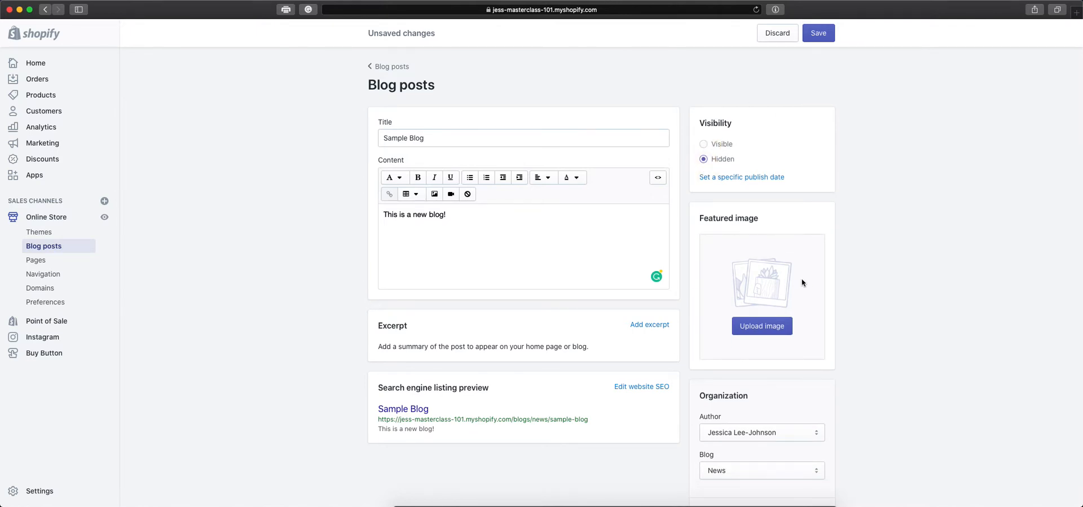
# Pick the 'How to Add Legal Policies to Shopify' graphic from Downloads as featured image
pyautogui.scroll(-3)
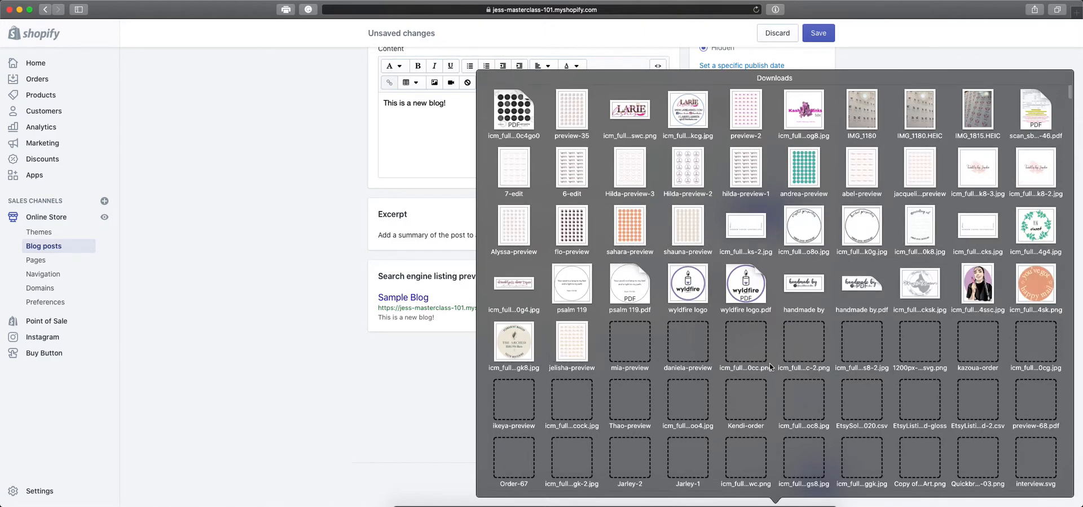
pyautogui.scroll(-3)
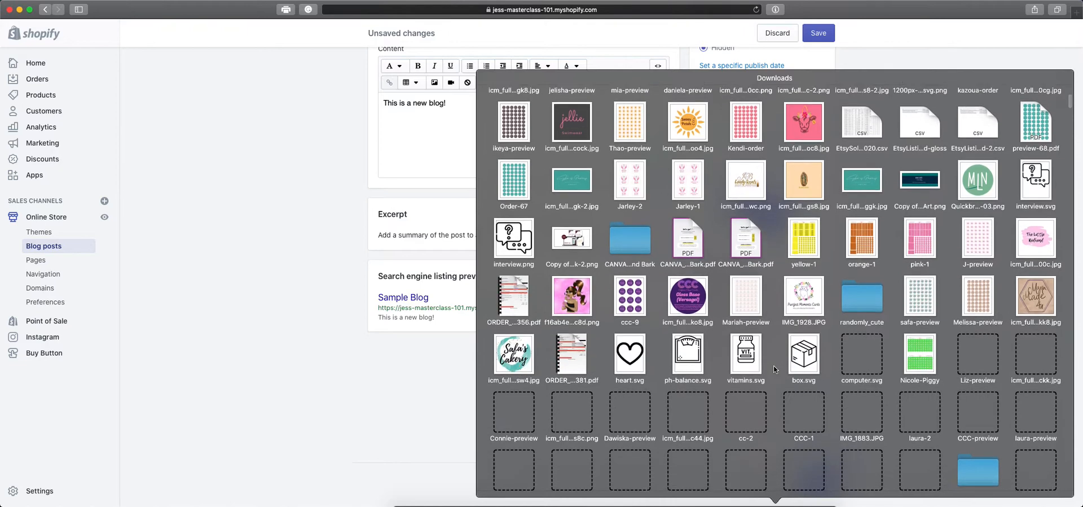
pyautogui.scroll(-3)
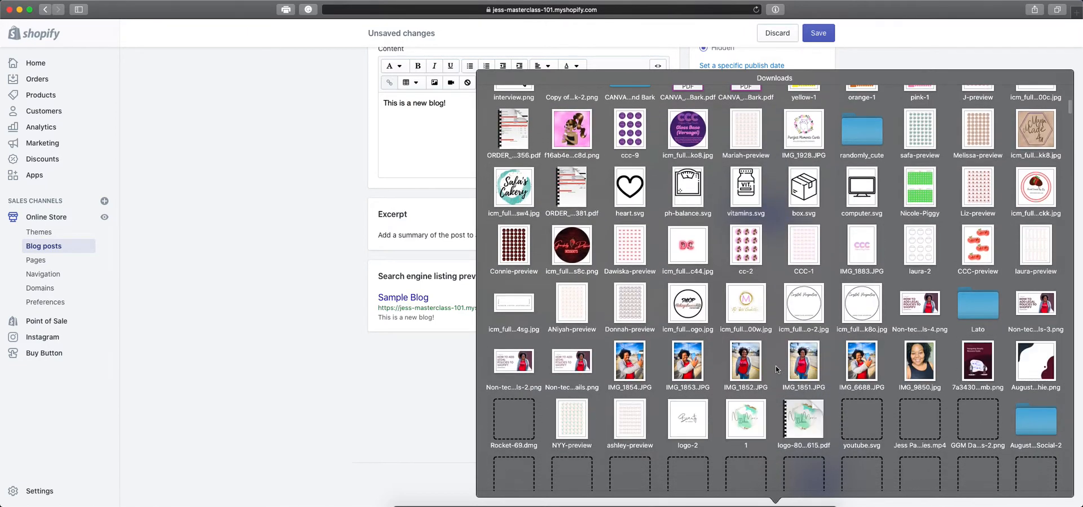
pyautogui.scroll(-3)
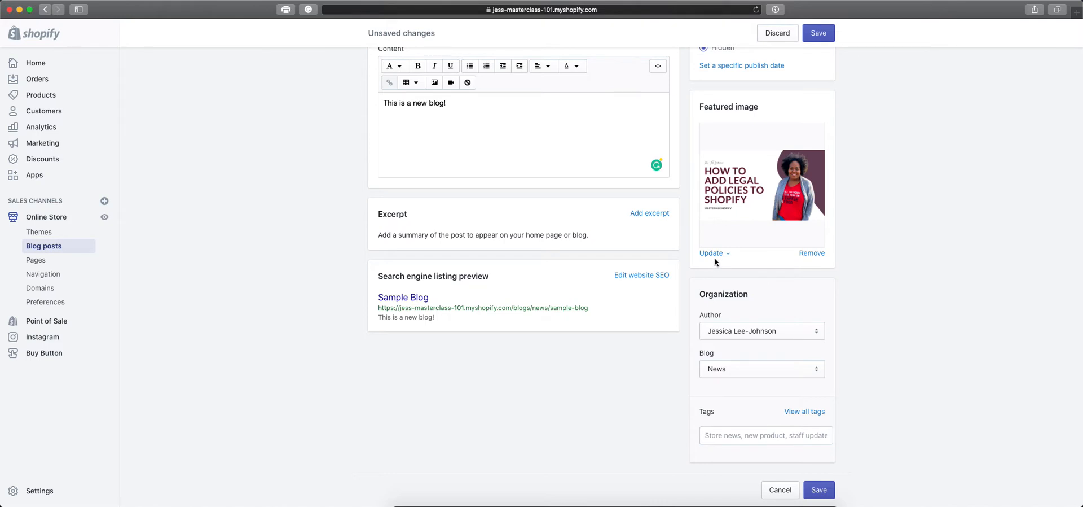
pyautogui.click(711, 252)
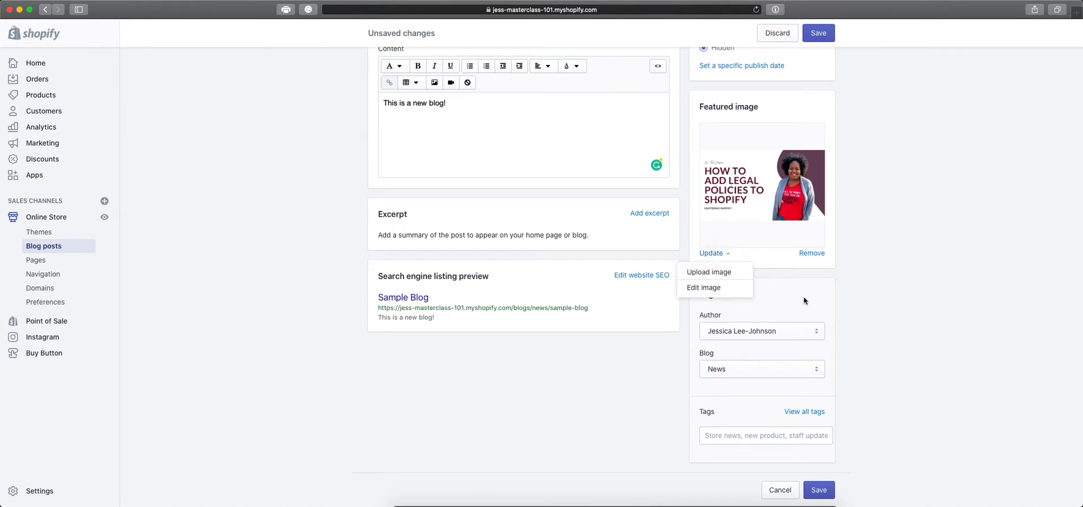
pyautogui.click(761, 331)
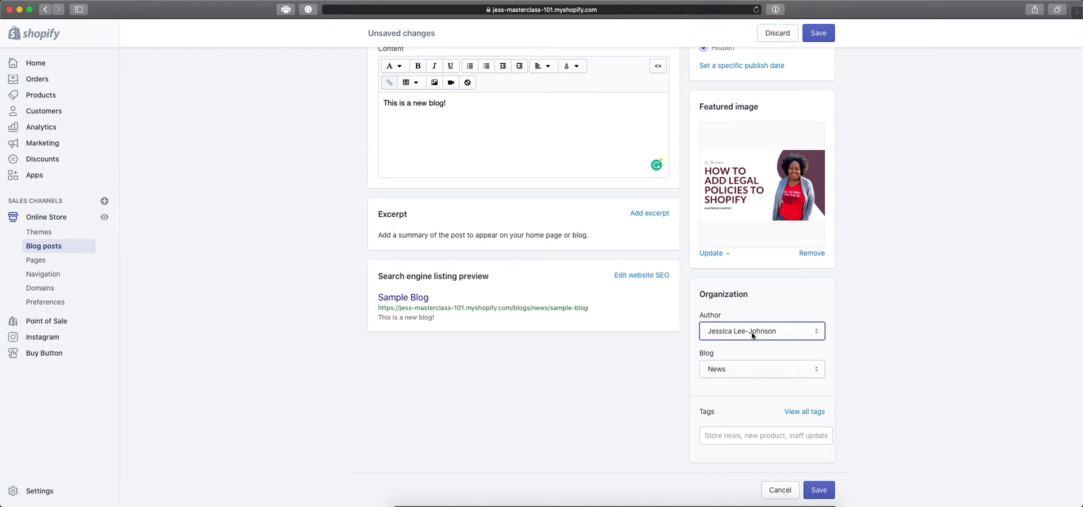
pyautogui.click(762, 330)
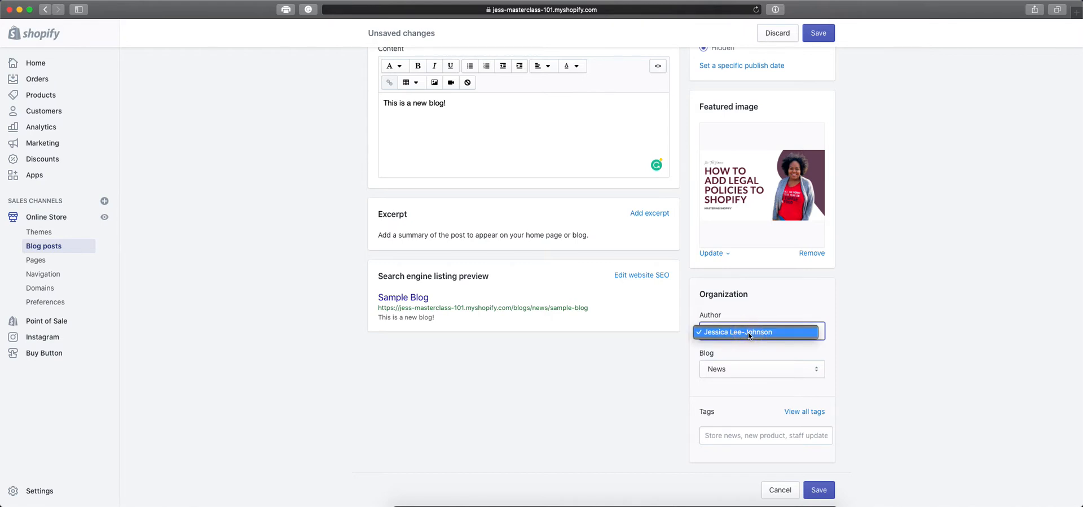
pyautogui.click(760, 330)
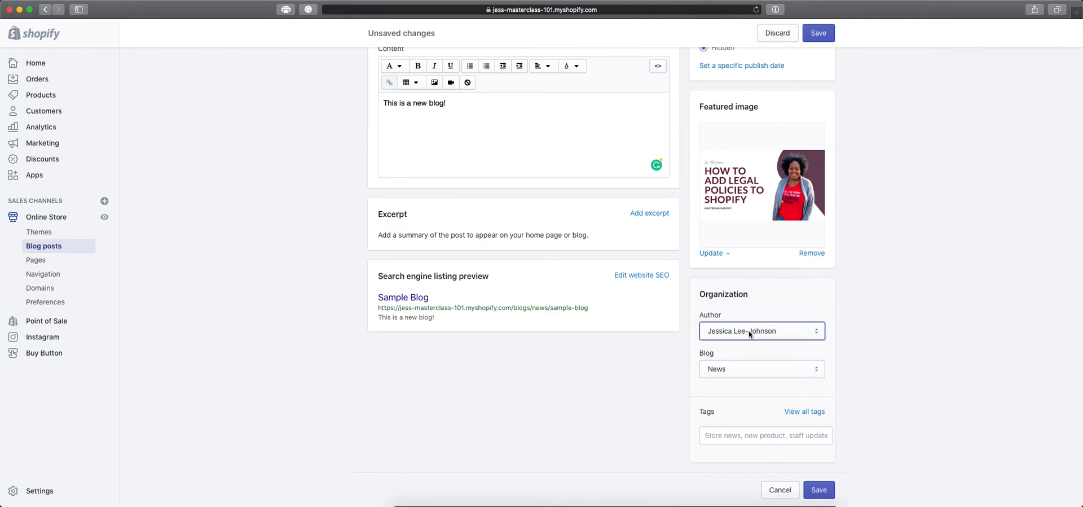
pyautogui.click(761, 368)
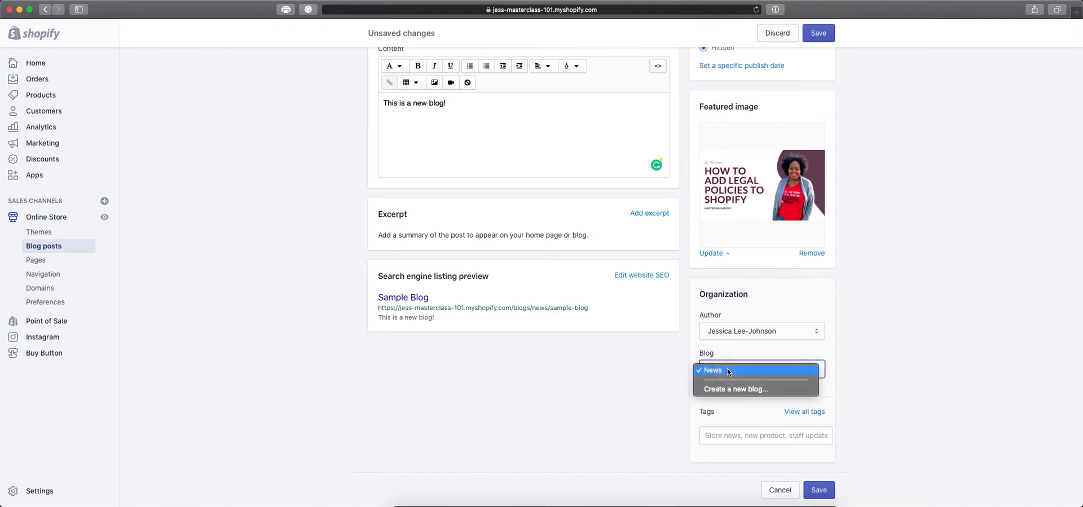
pyautogui.click(712, 369)
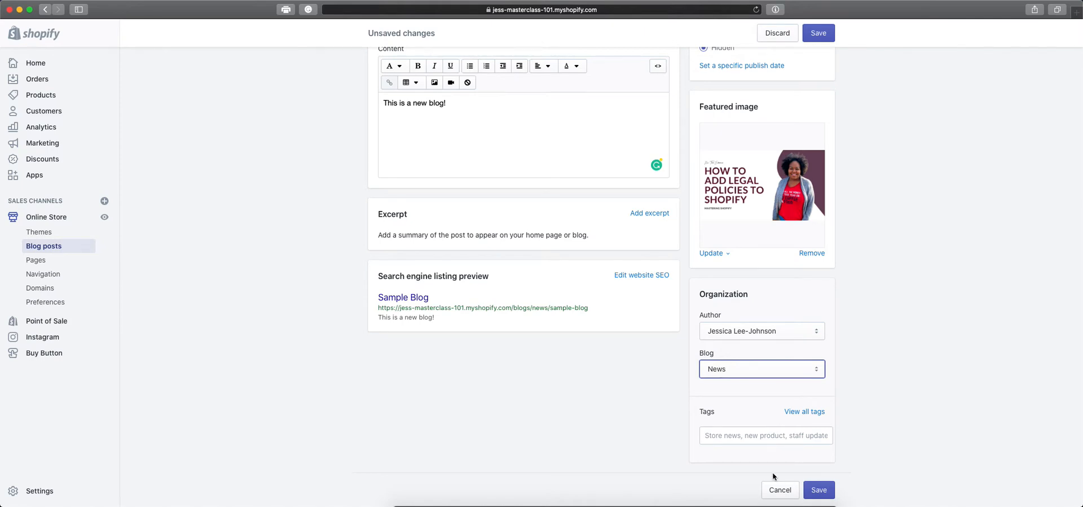
# Tag the Sample Blog post with 'Store news'
pyautogui.click(766, 434)
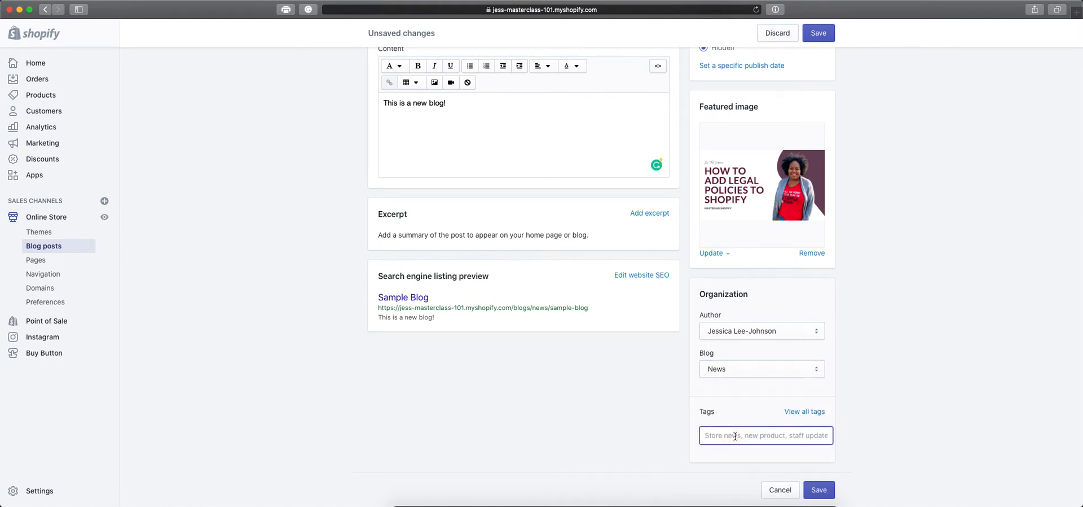
pyautogui.write('Store')
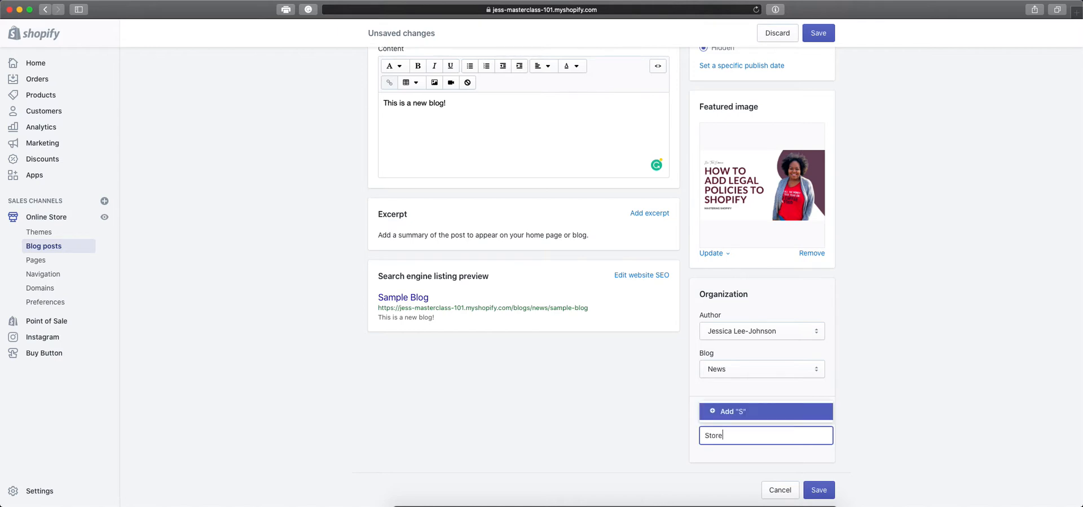
pyautogui.write('news')
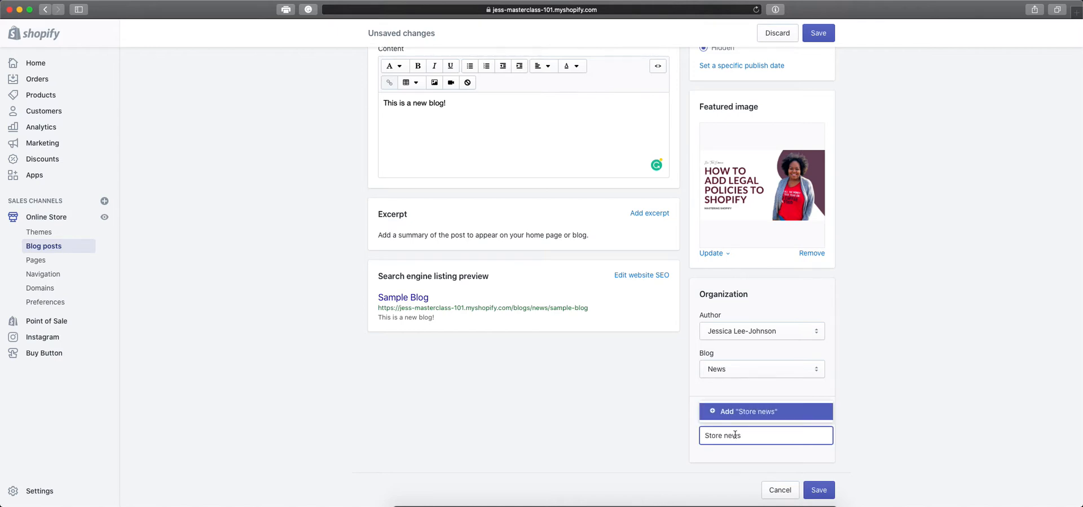
pyautogui.click(765, 410)
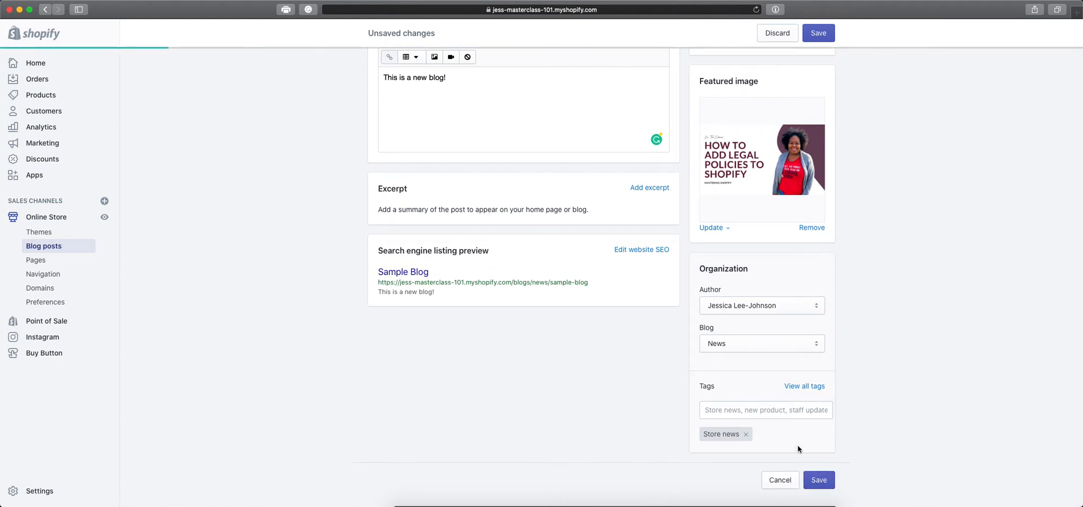
pyautogui.moveTo(851, 352)
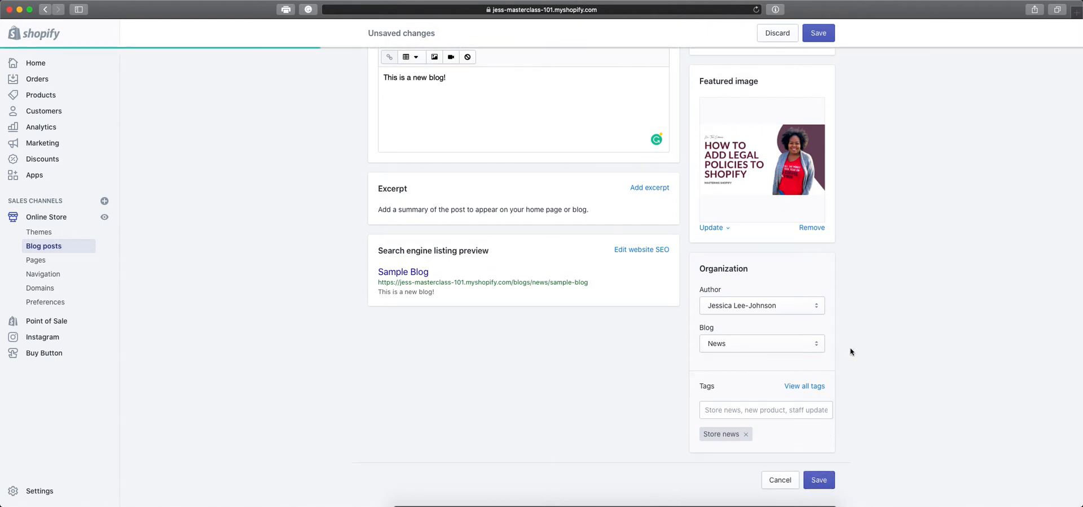
# Save the new post, then switch its visibility to Visible and save again
pyautogui.click(818, 33)
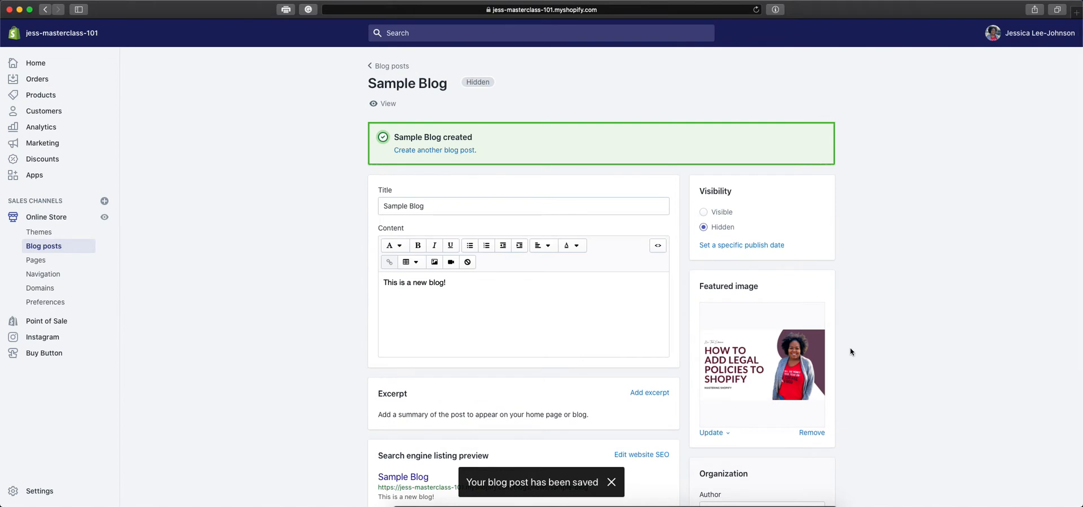
pyautogui.moveTo(840, 339)
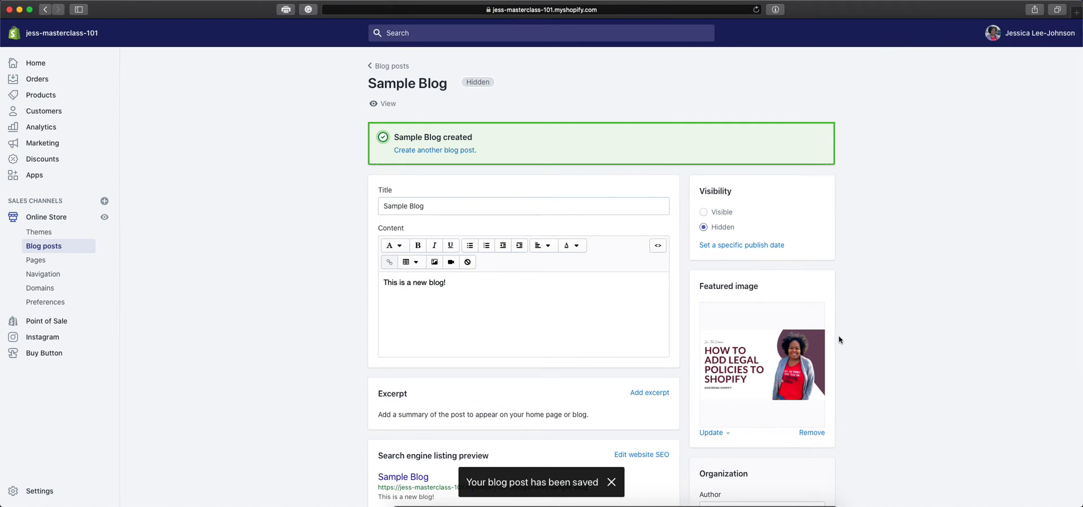
pyautogui.click(703, 211)
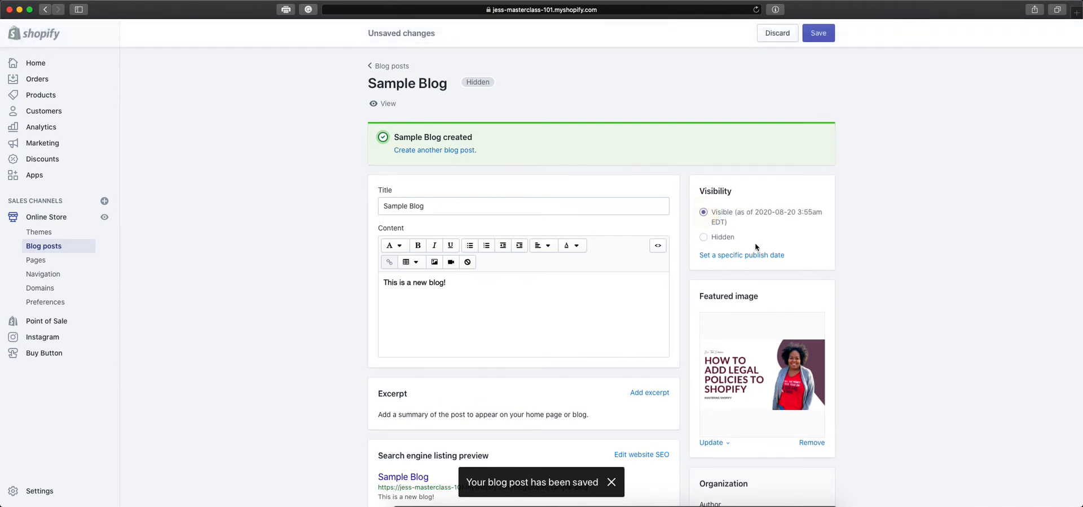
pyautogui.click(818, 33)
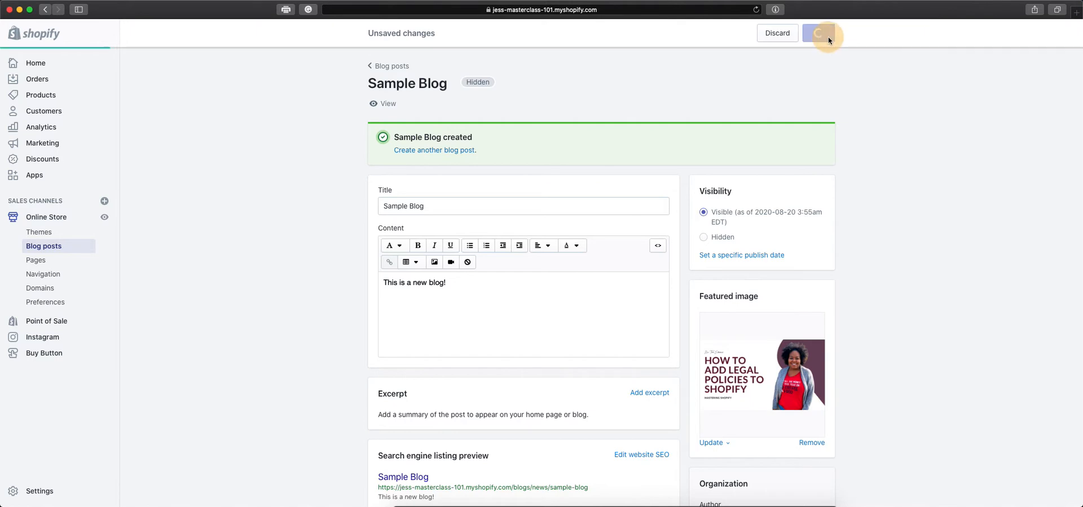
pyautogui.click(818, 33)
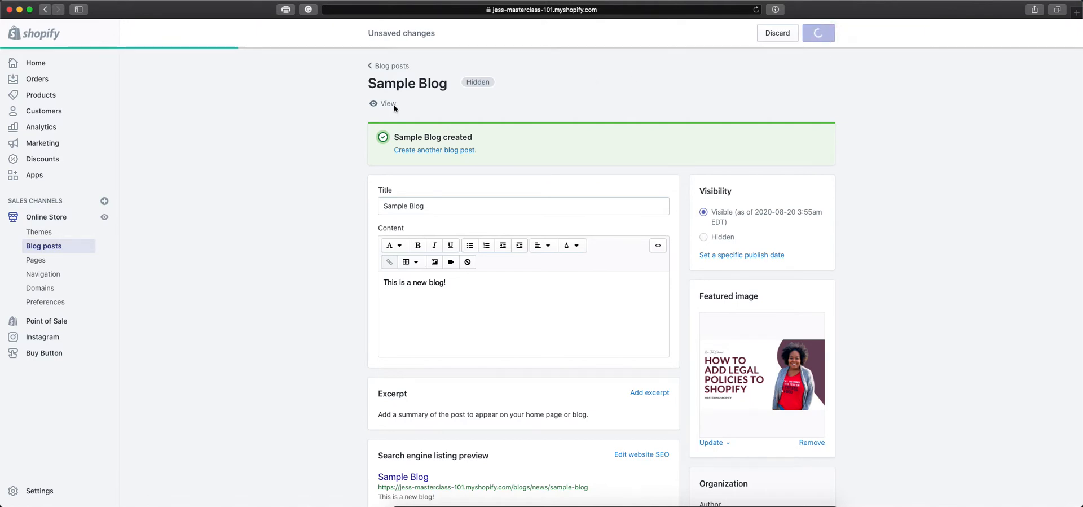
# View the Sample Blog post on the storefront and open the News blog's RSS feed
pyautogui.click(389, 104)
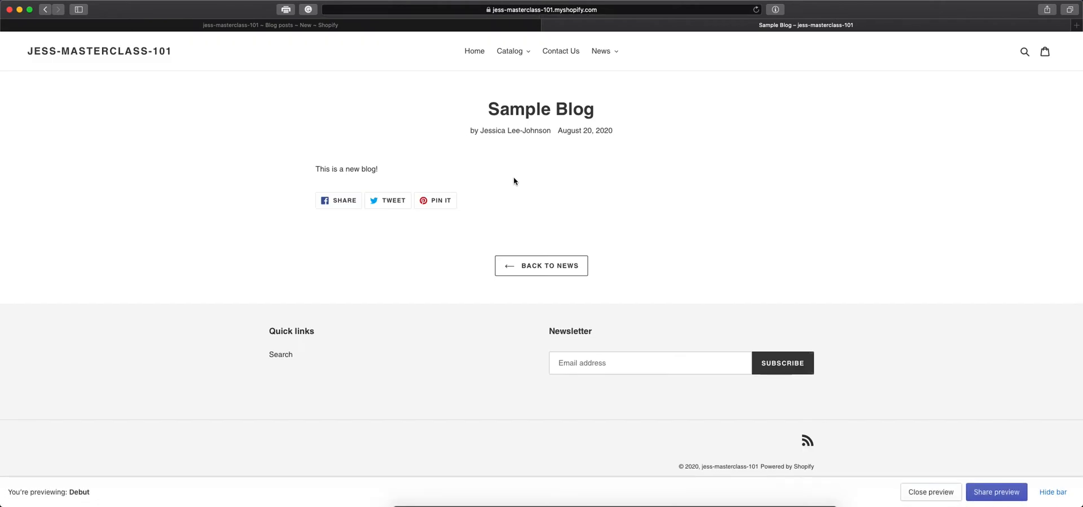
pyautogui.moveTo(619, 222)
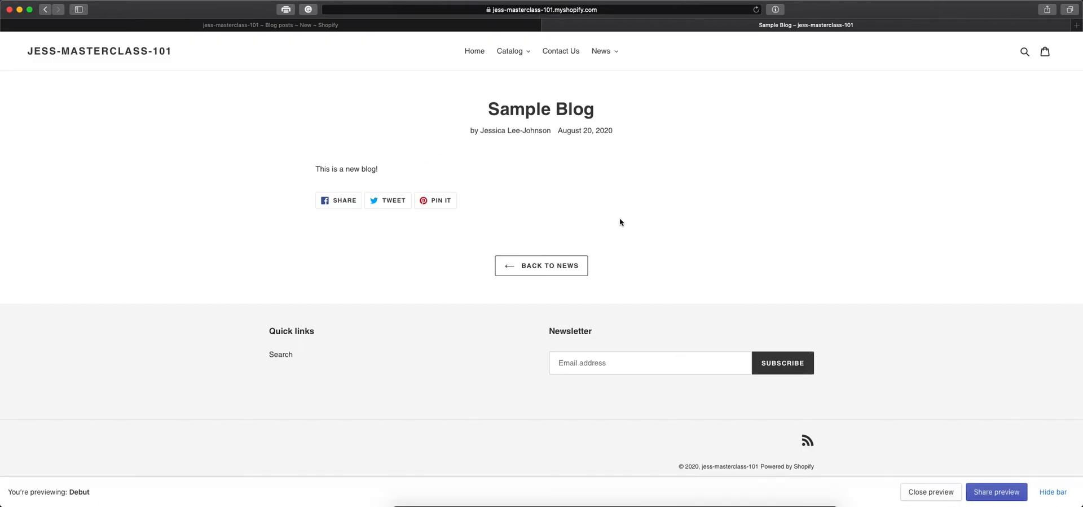
pyautogui.moveTo(605, 264)
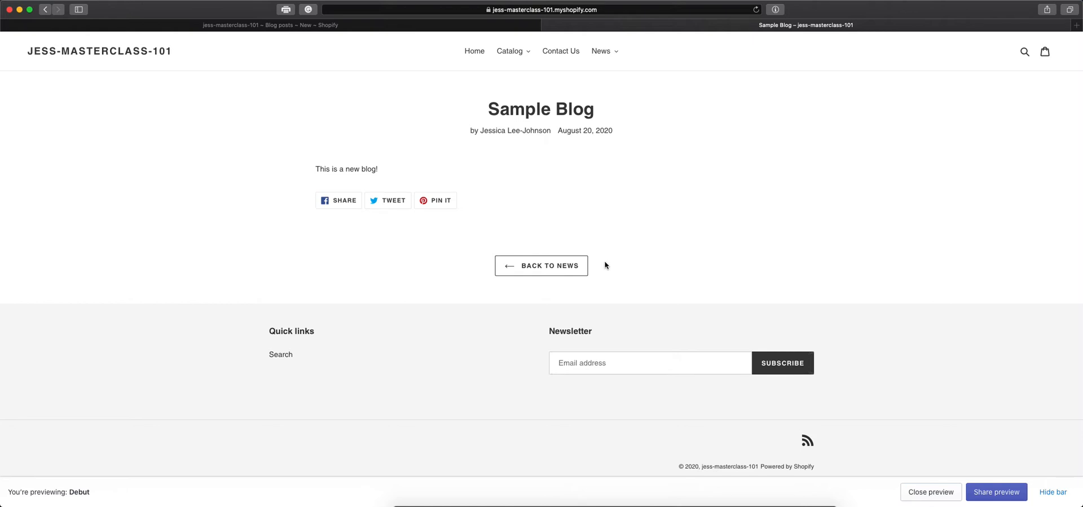
pyautogui.moveTo(431, 219)
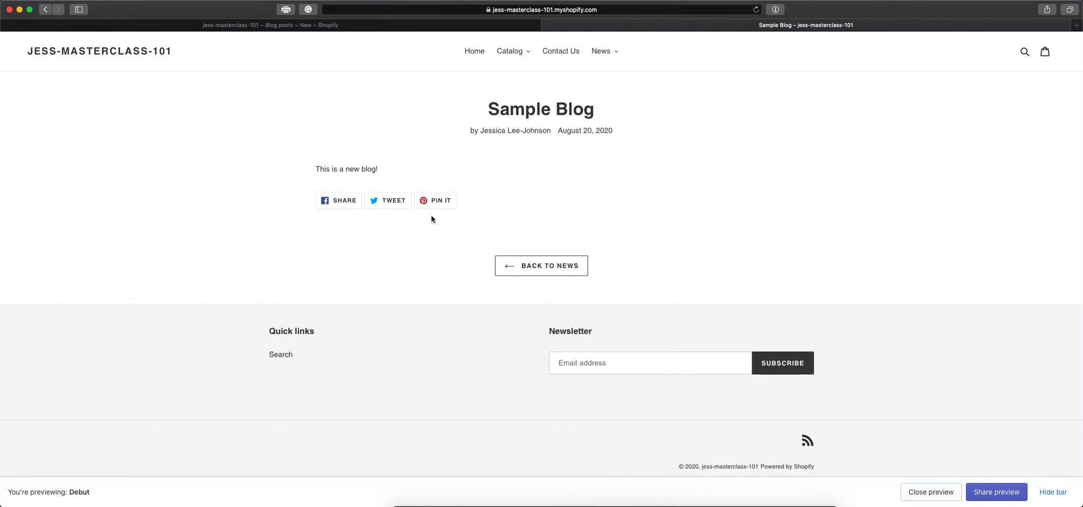
pyautogui.moveTo(418, 210)
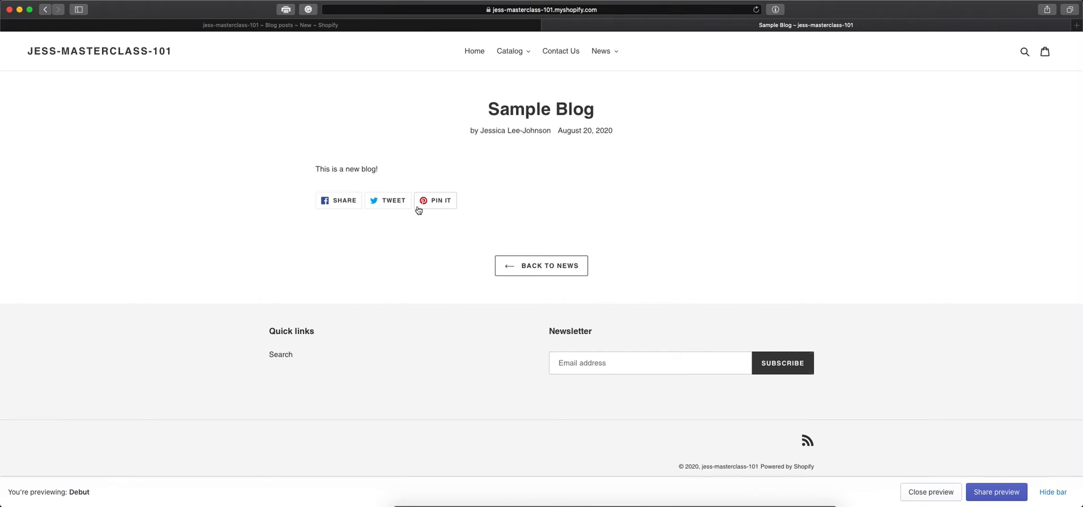
pyautogui.moveTo(506, 169)
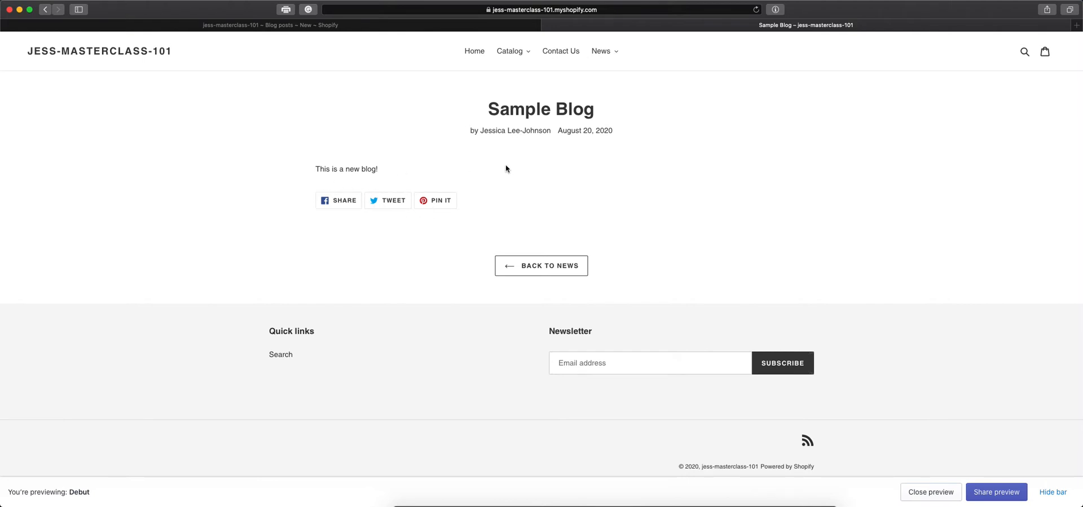
pyautogui.moveTo(532, 131)
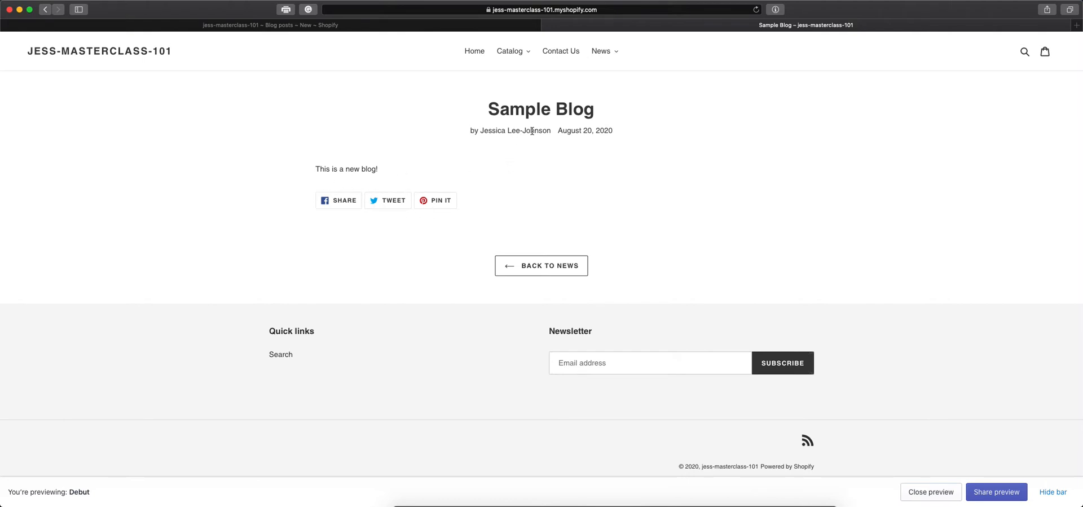
pyautogui.moveTo(619, 136)
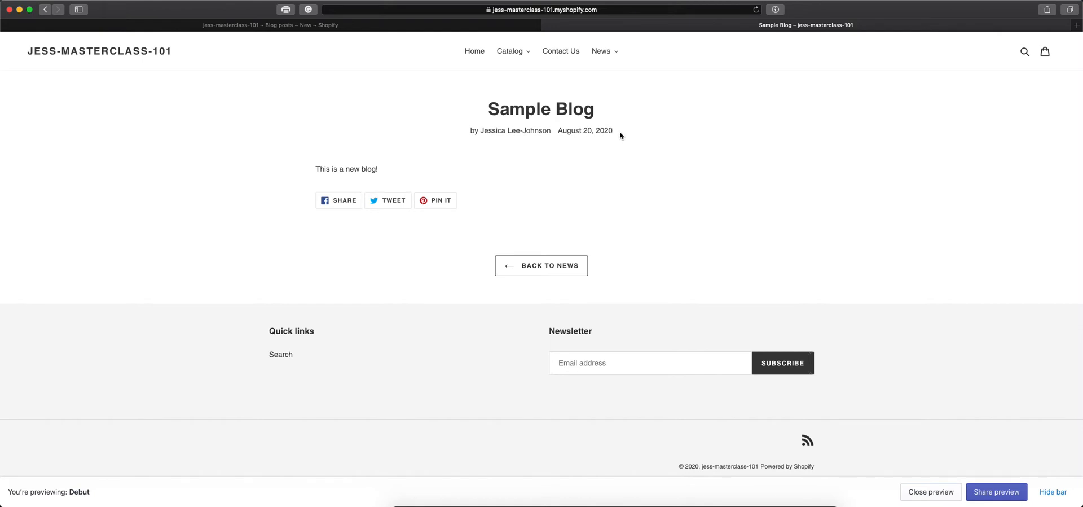
pyautogui.moveTo(506, 109)
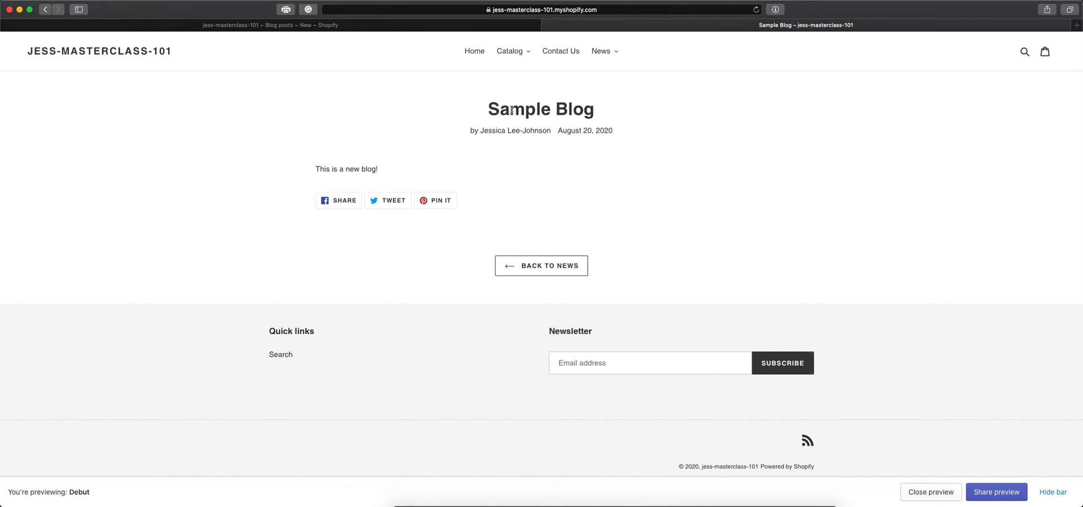
pyautogui.moveTo(807, 443)
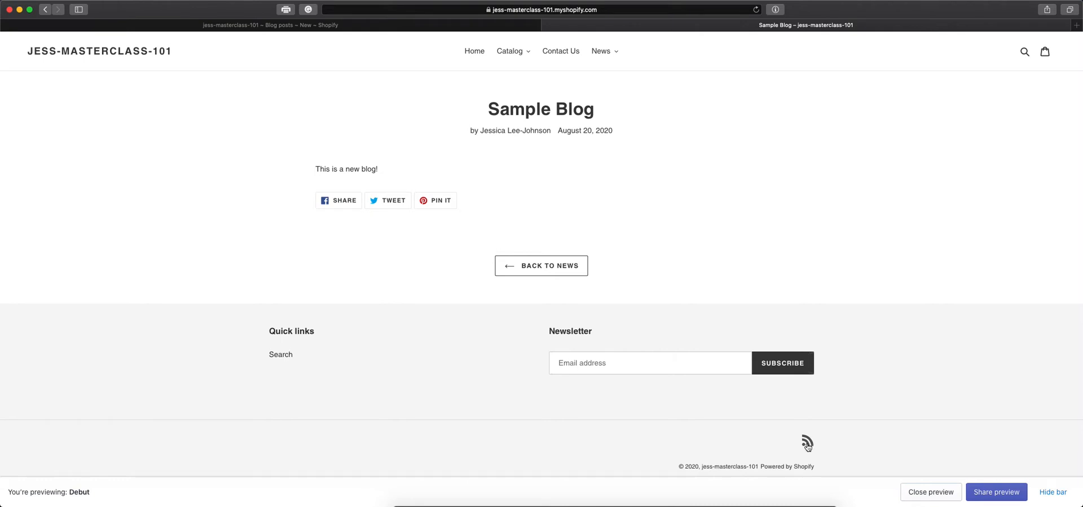
pyautogui.click(541, 265)
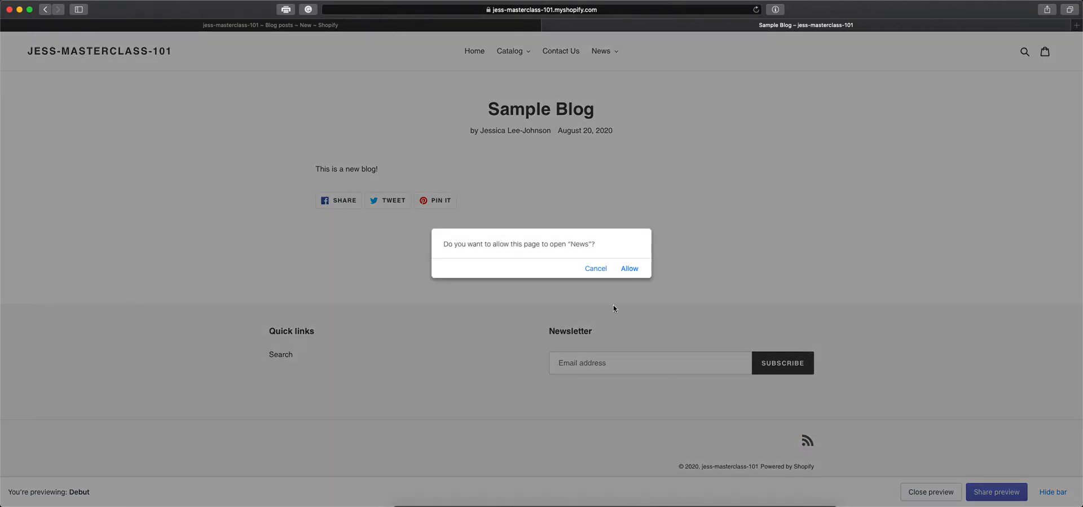
pyautogui.moveTo(628, 268)
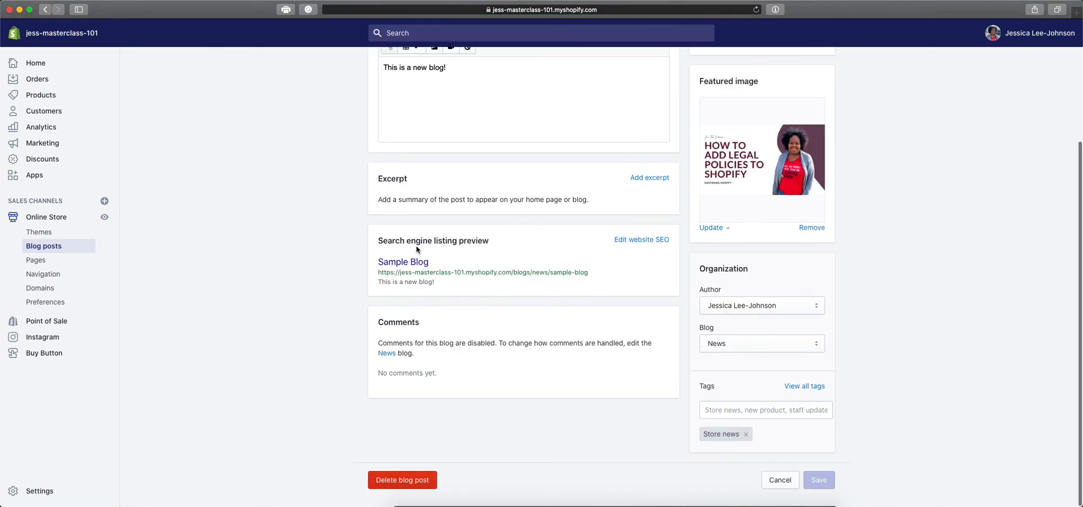
# Return to the Blog posts list, where Sample Blog appears under News
pyautogui.scroll(3)
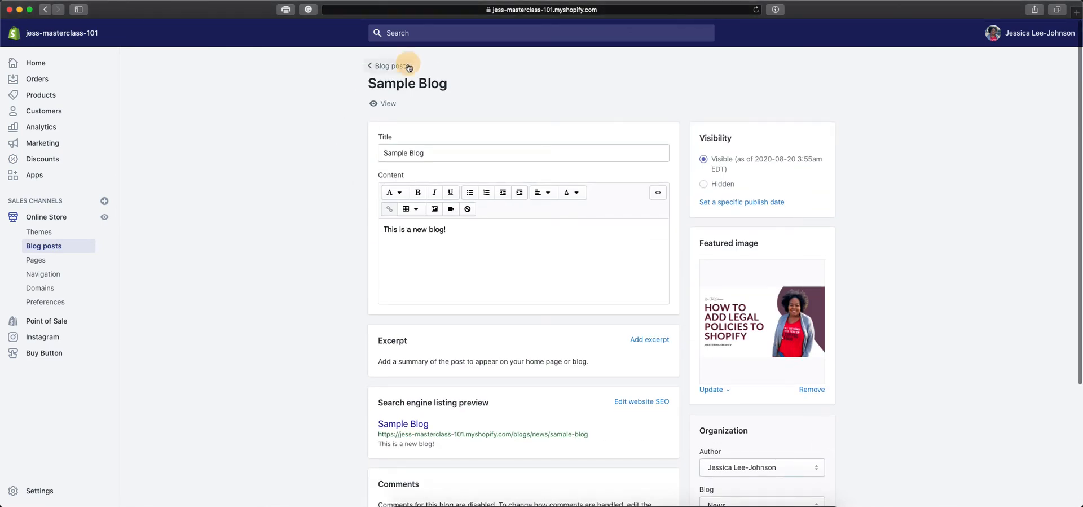
pyautogui.click(389, 66)
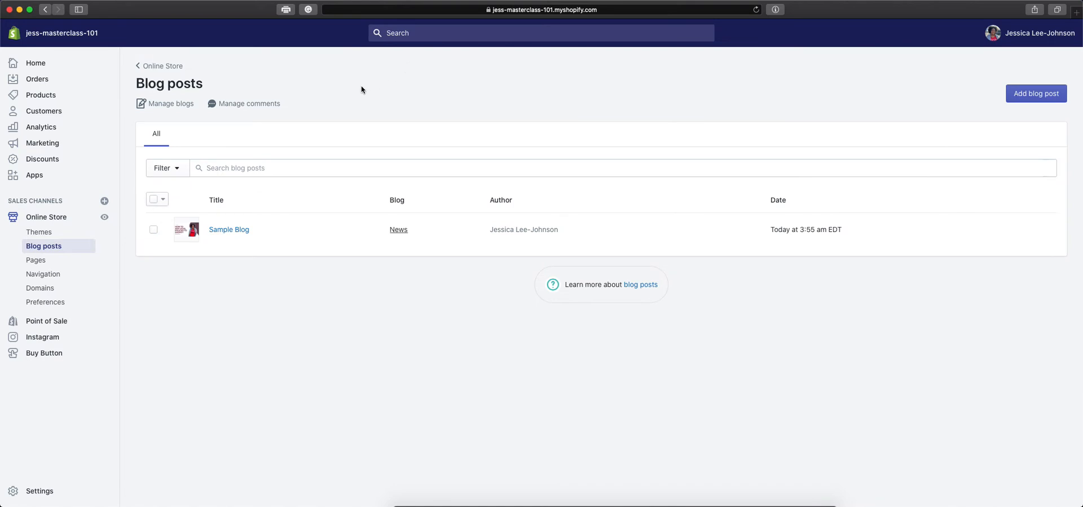
pyautogui.moveTo(304, 121)
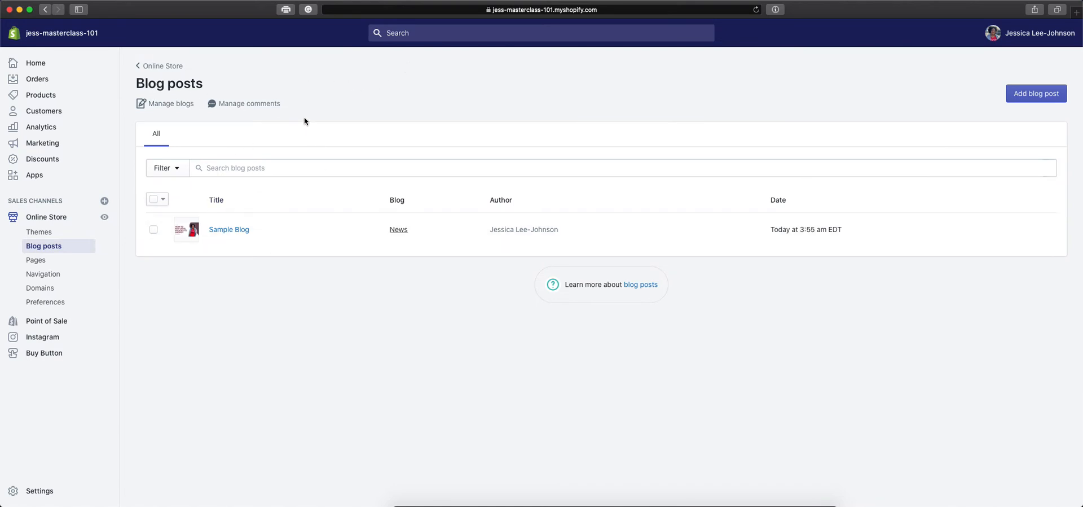
pyautogui.moveTo(1036, 93)
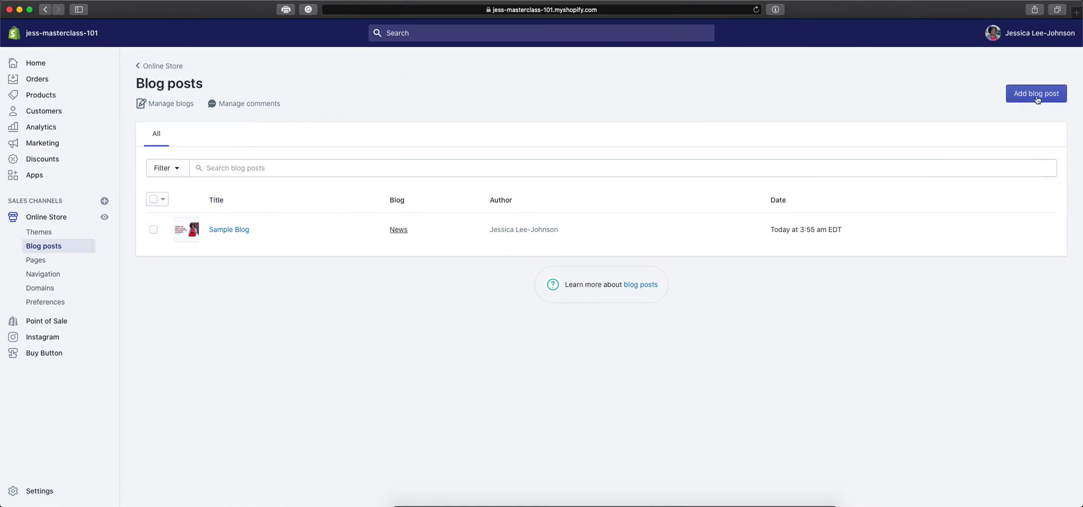
pyautogui.moveTo(373, 246)
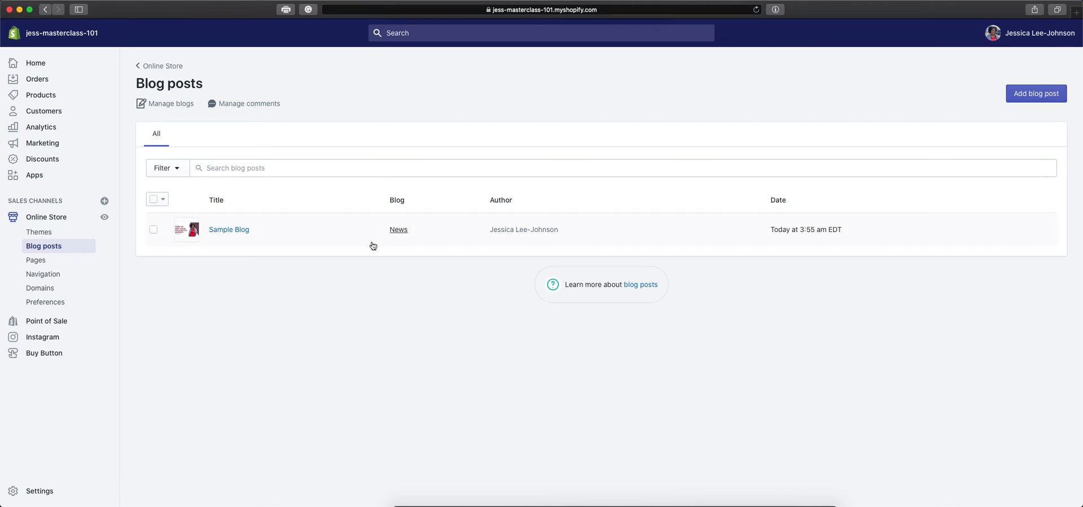
pyautogui.moveTo(503, 228)
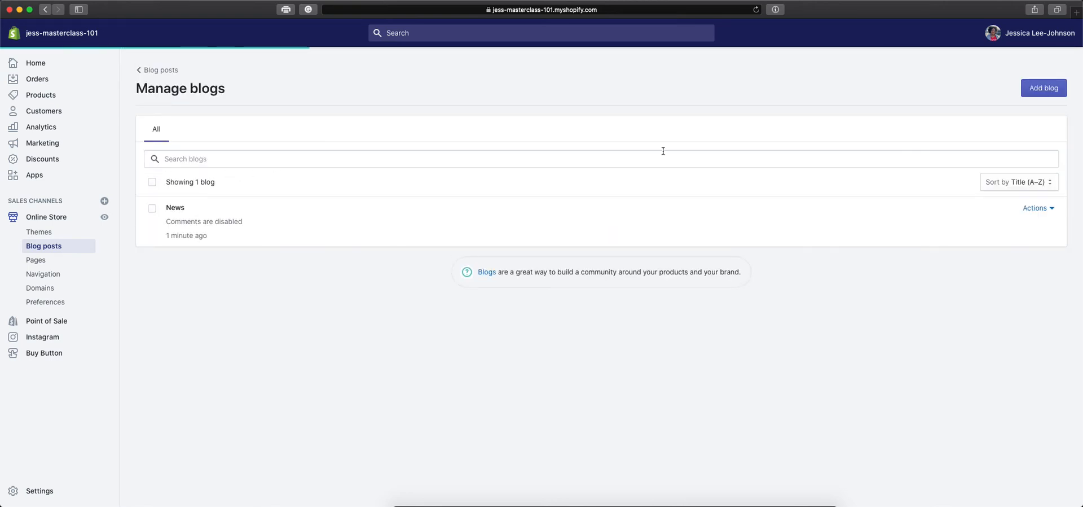
# Add and save a new blog named 'Product Insight' with comments disabled
pyautogui.click(1043, 88)
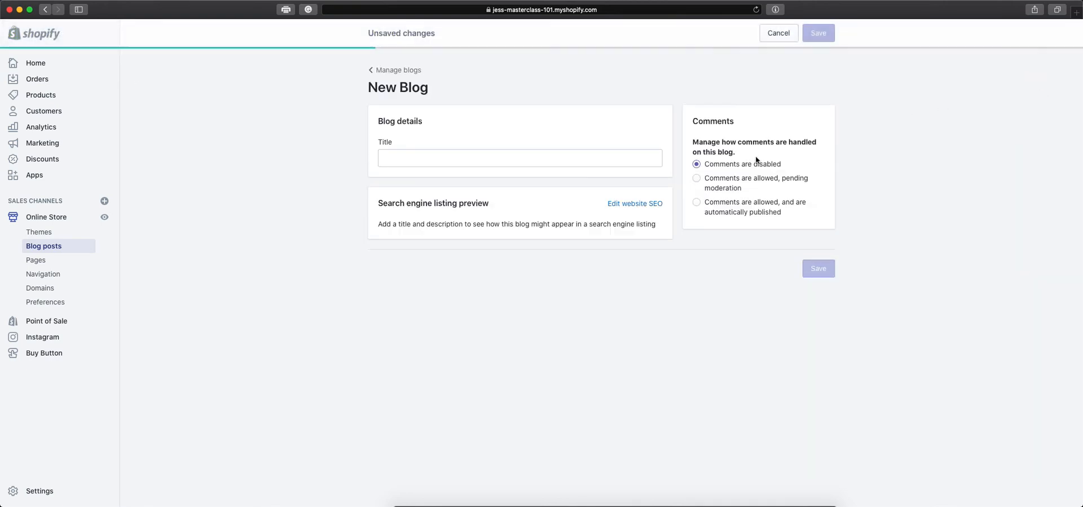
pyautogui.click(520, 157)
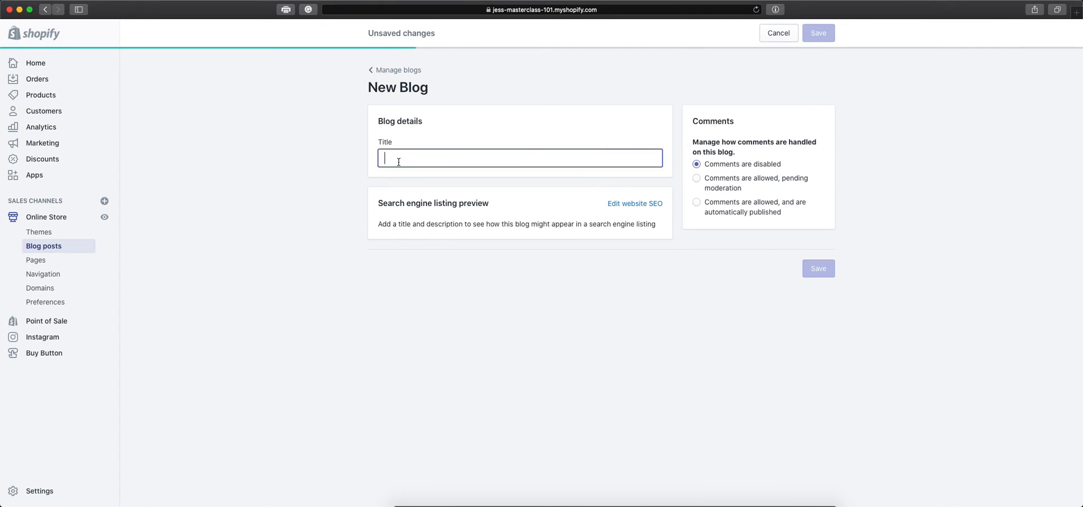
pyautogui.moveTo(523, 151)
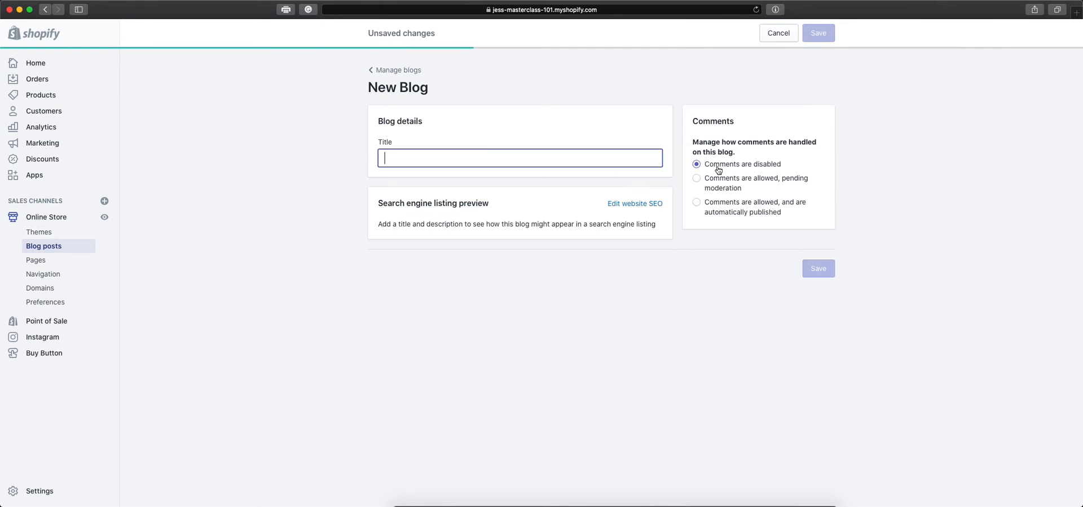
pyautogui.moveTo(721, 185)
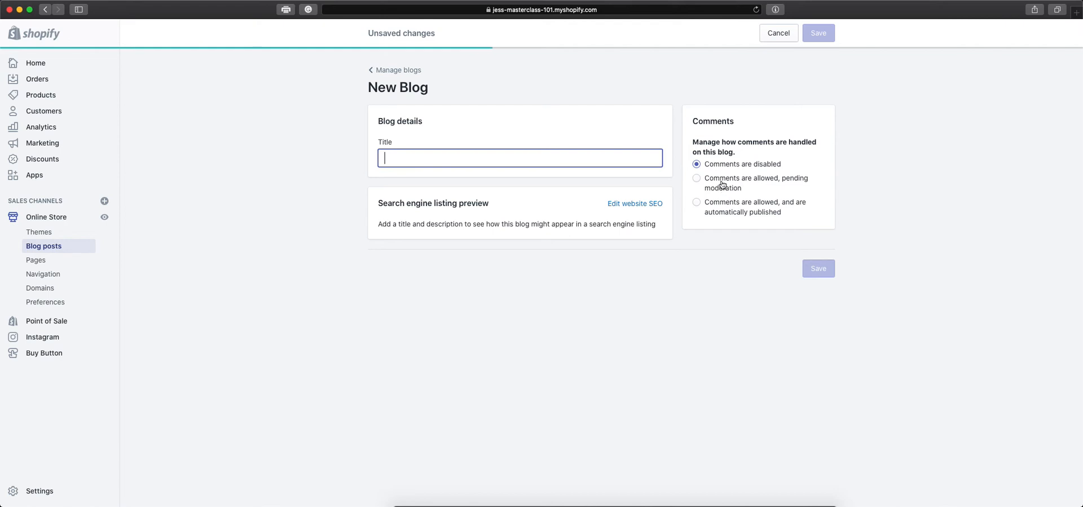
pyautogui.moveTo(770, 182)
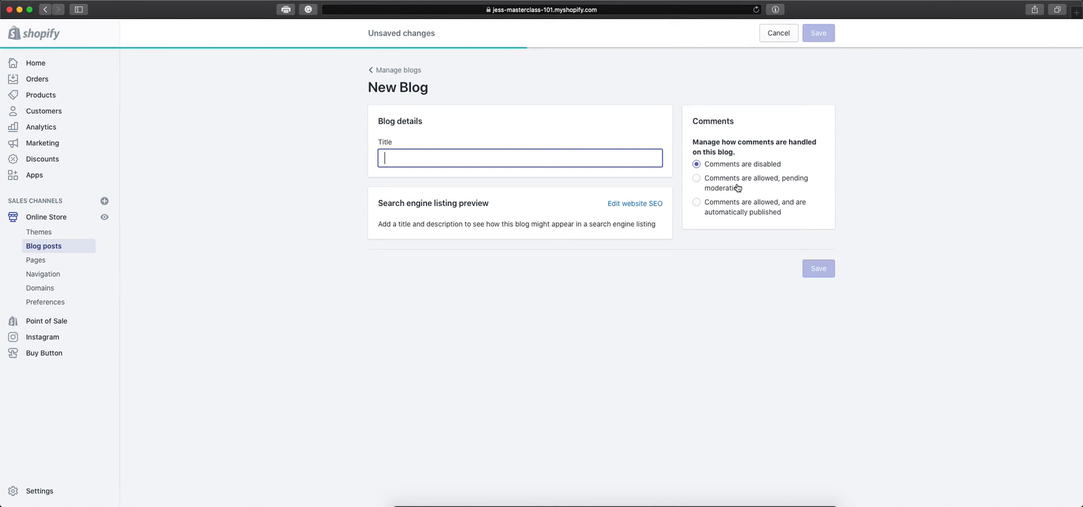
pyautogui.moveTo(647, 156)
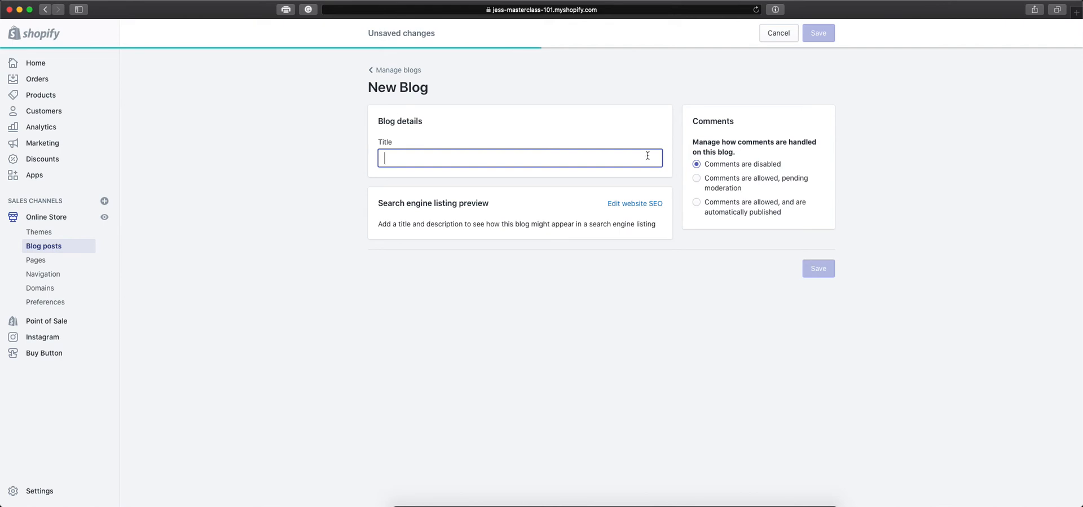
pyautogui.write('Pro')
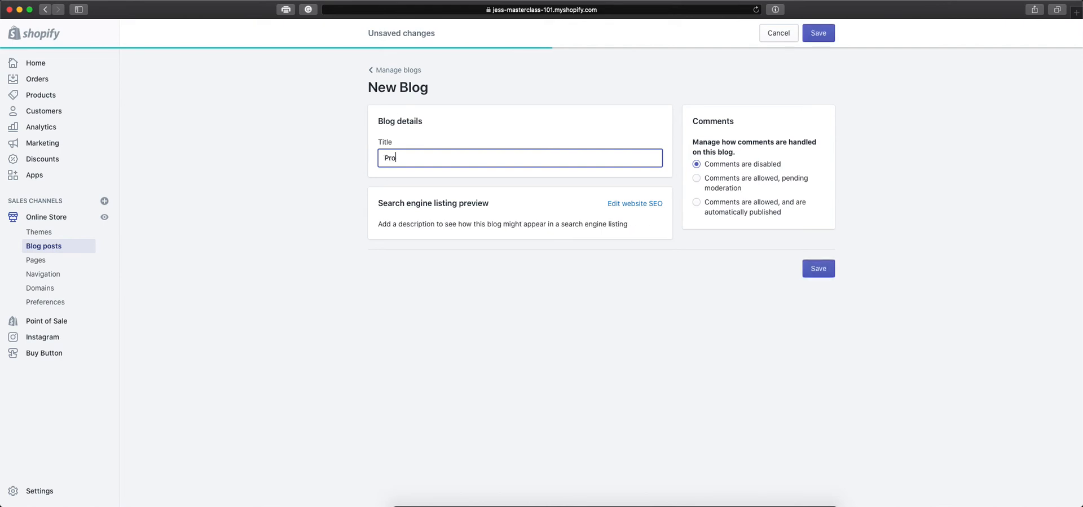
pyautogui.write('duct In')
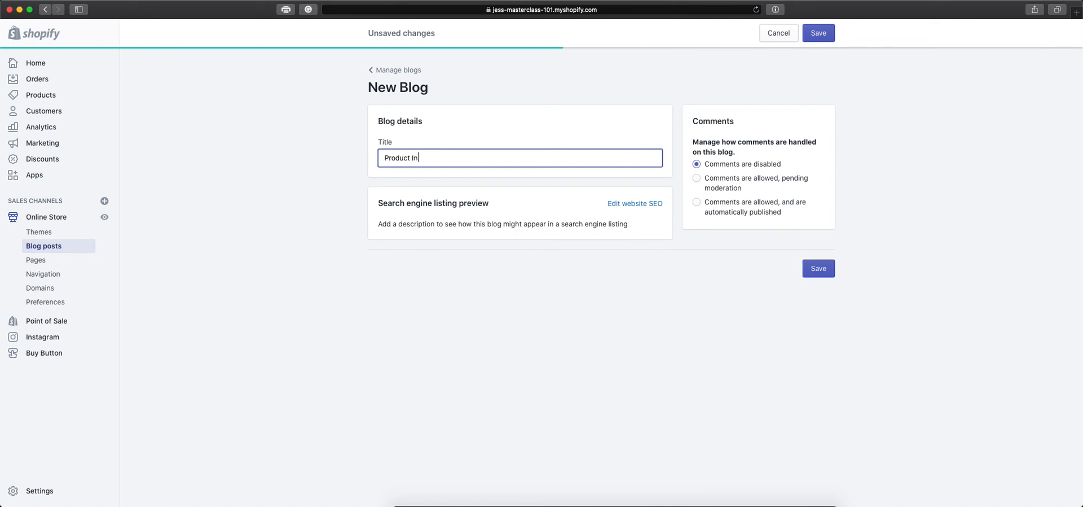
pyautogui.write('sight')
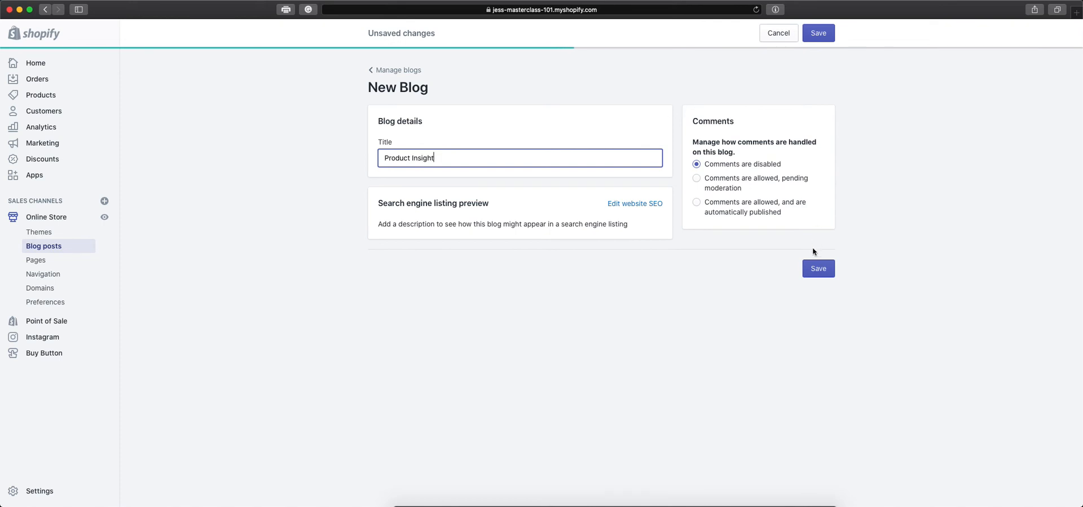
pyautogui.click(818, 33)
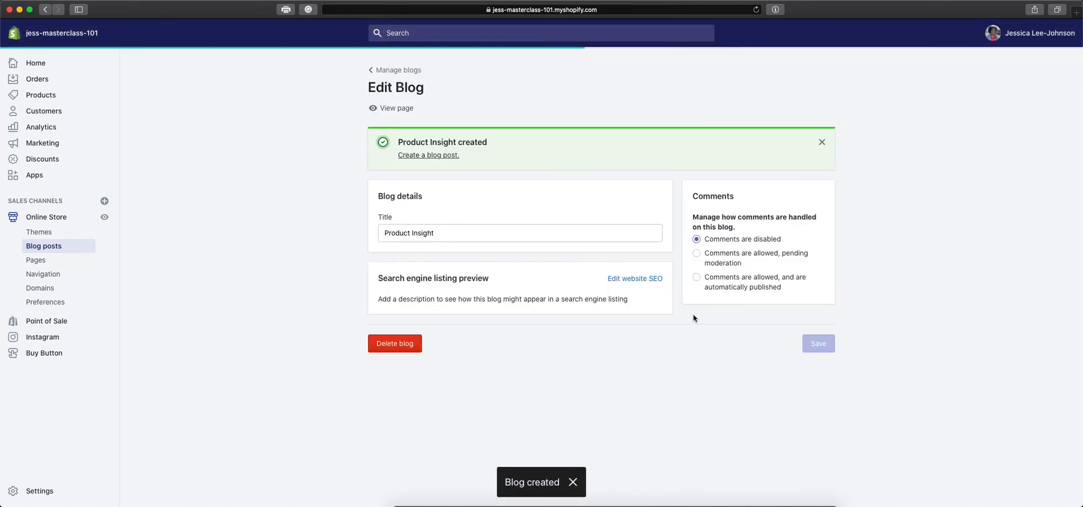
# Navigate back to the blog posts list and open the Sample Blog post
pyautogui.click(399, 70)
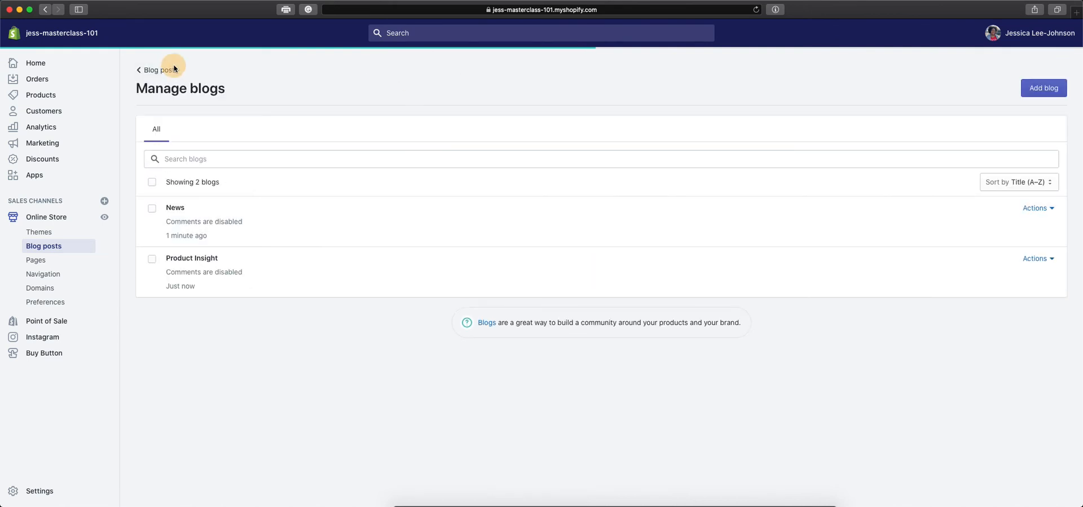
pyautogui.click(157, 69)
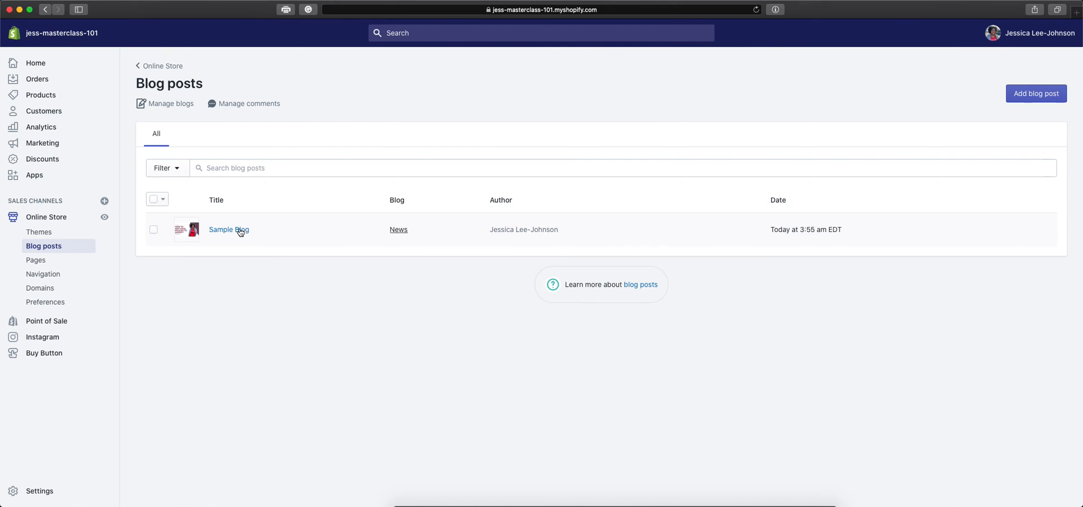
pyautogui.click(227, 229)
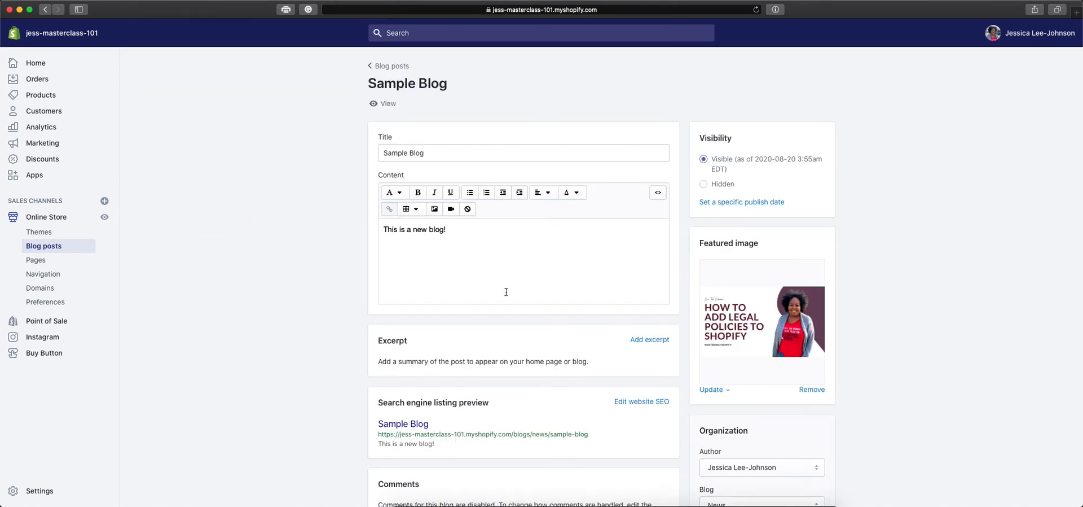
# Move the post into the Product Insight blog and save
pyautogui.scroll(-3)
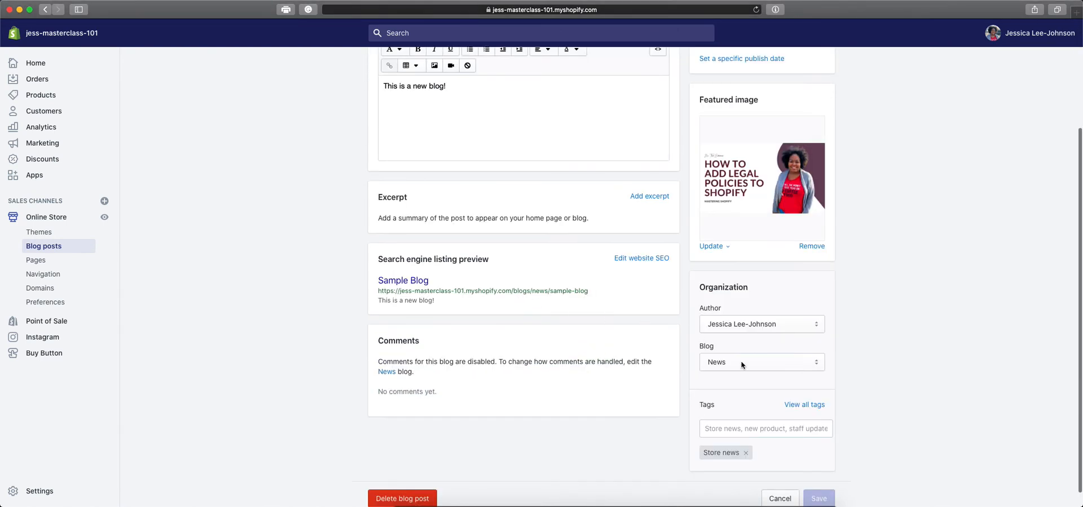
pyautogui.click(760, 361)
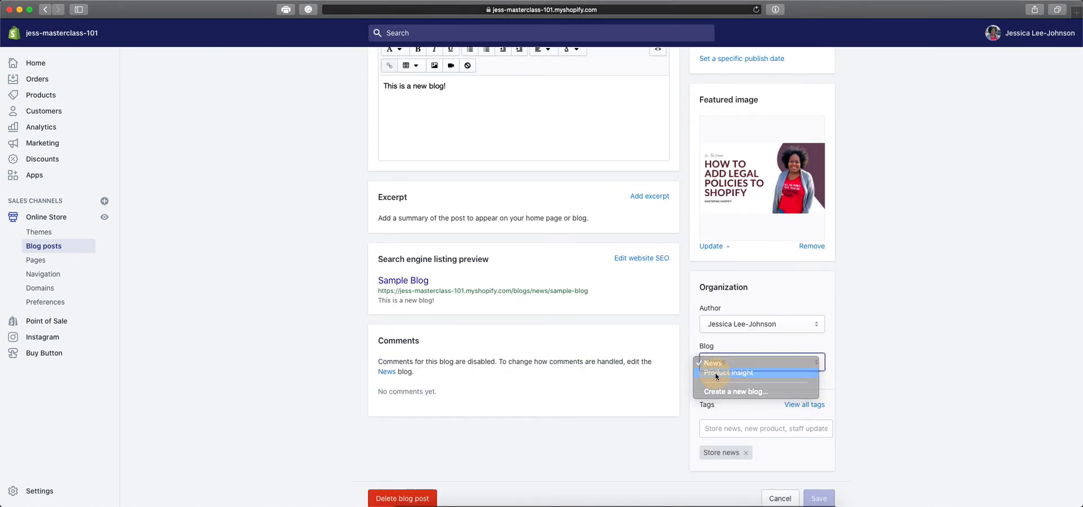
pyautogui.click(729, 372)
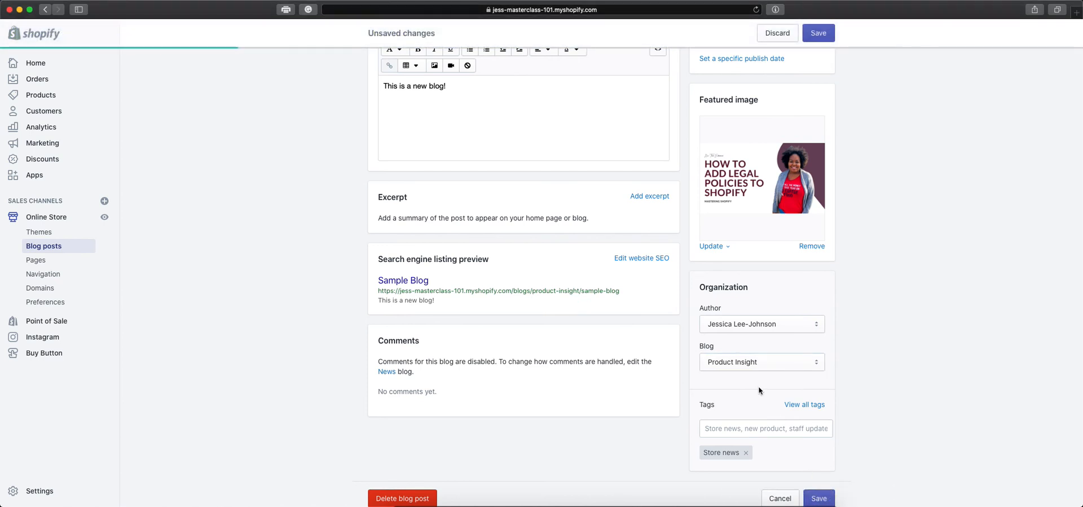
pyautogui.click(819, 32)
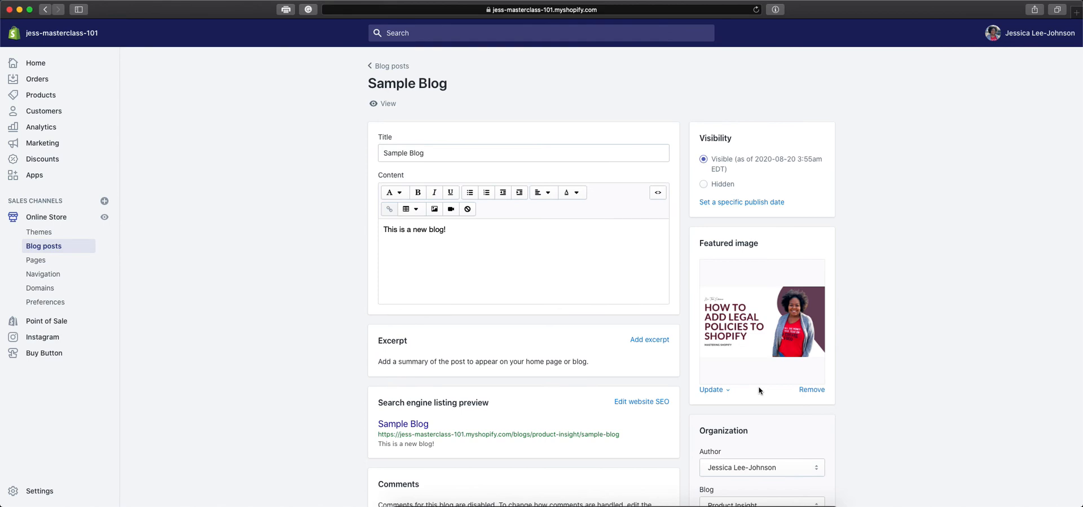
pyautogui.moveTo(364, 280)
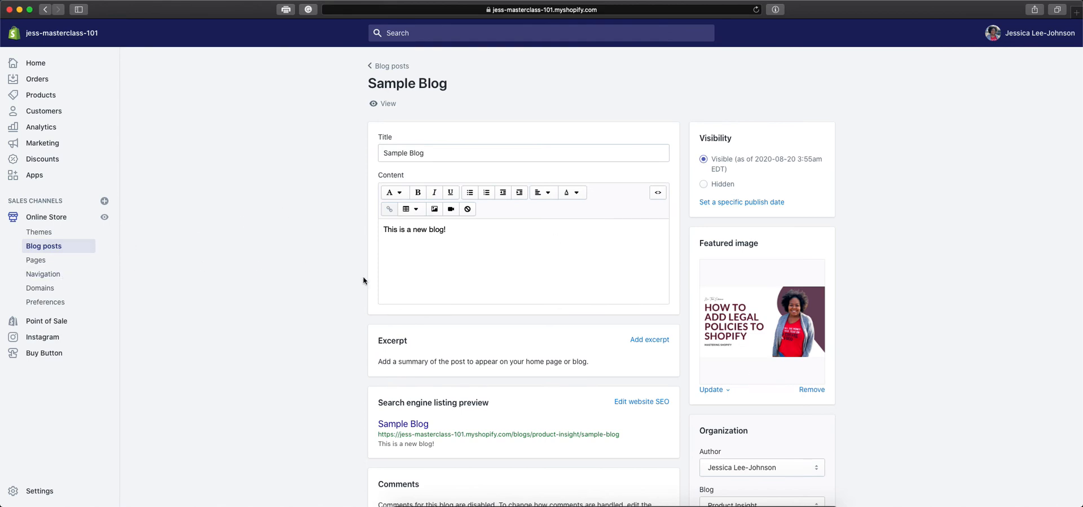
# Open the store's Main menu in Online Store Navigation for editing
pyautogui.scroll(-3)
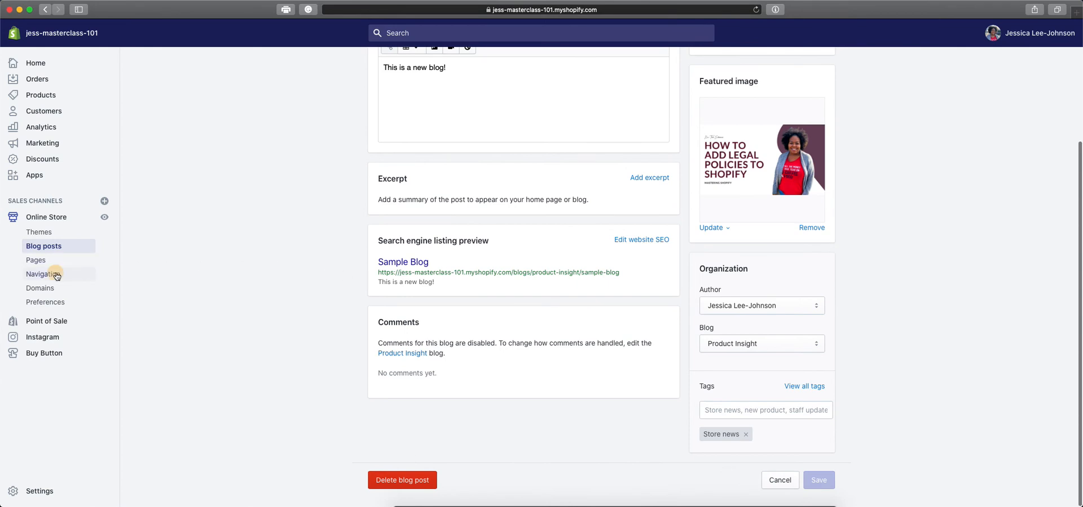
pyautogui.click(44, 273)
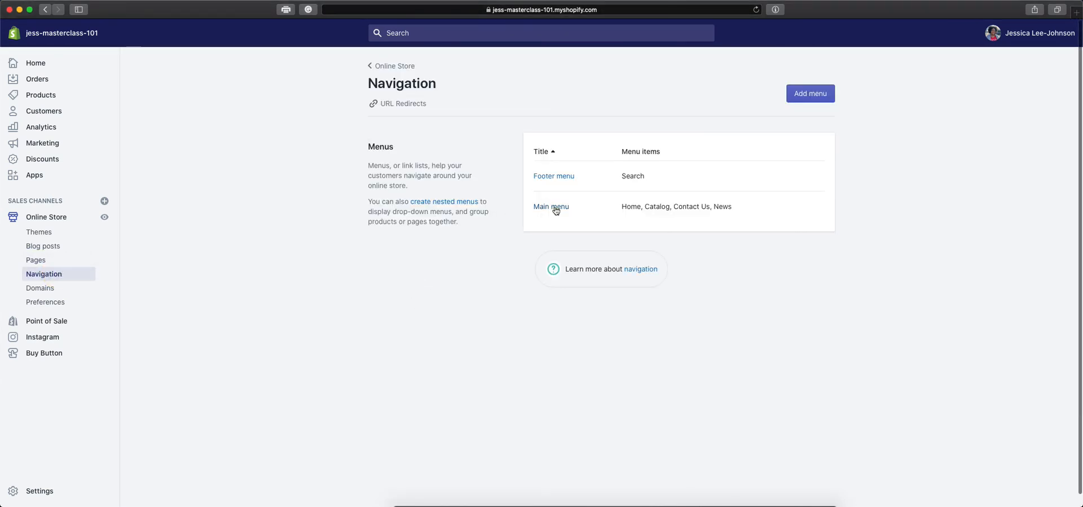
pyautogui.click(551, 206)
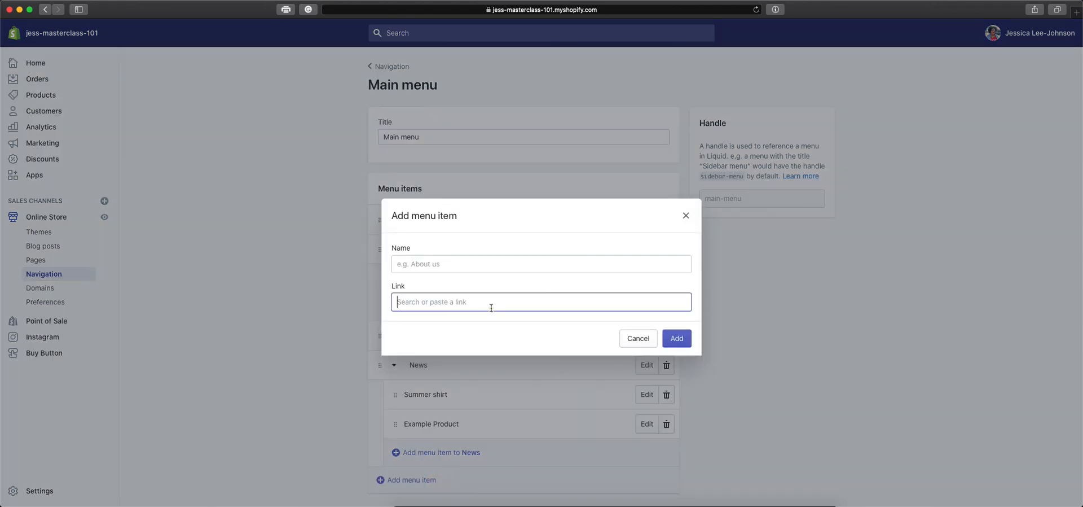
# Add a News blog menu item and save, then add a Product Insight item
pyautogui.click(541, 301)
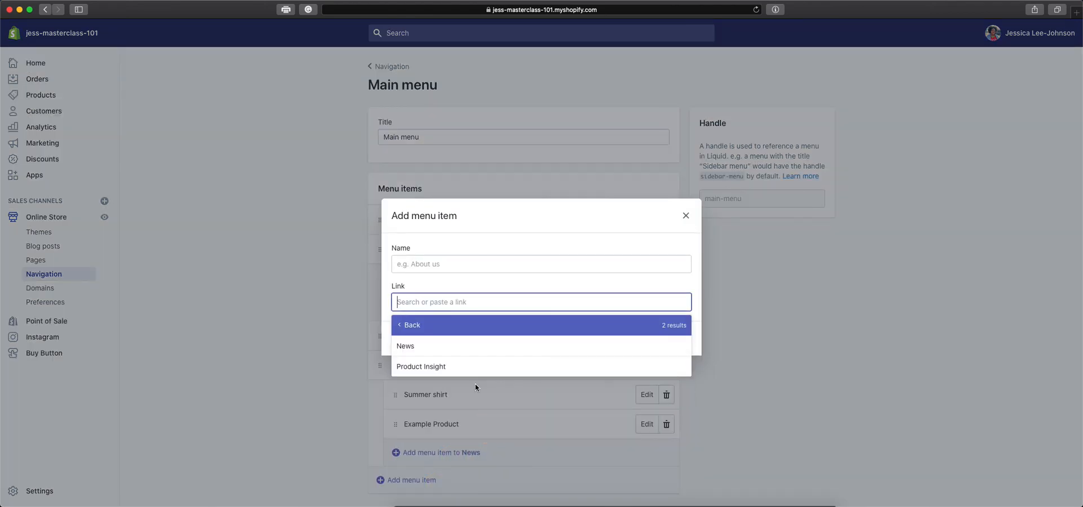
pyautogui.click(405, 346)
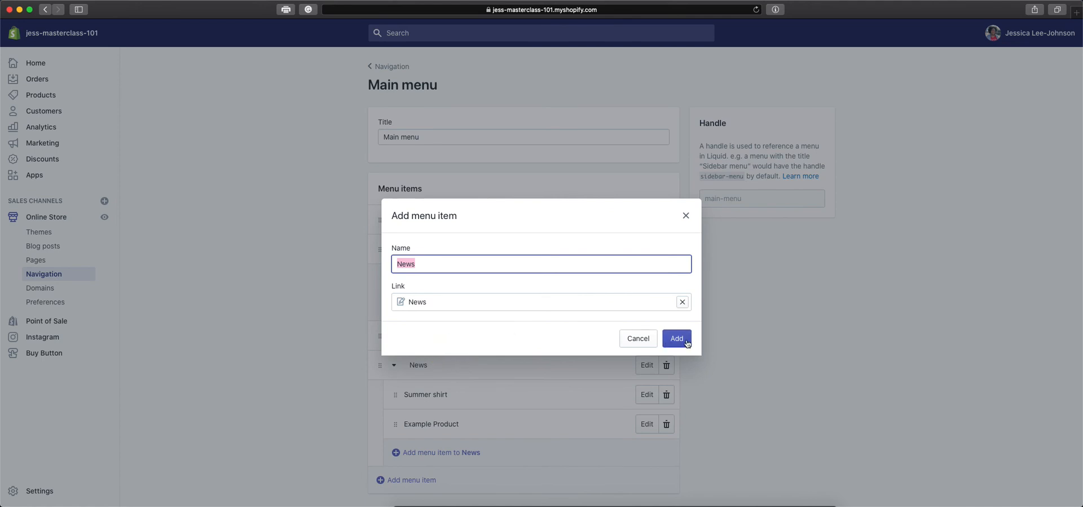
pyautogui.click(676, 338)
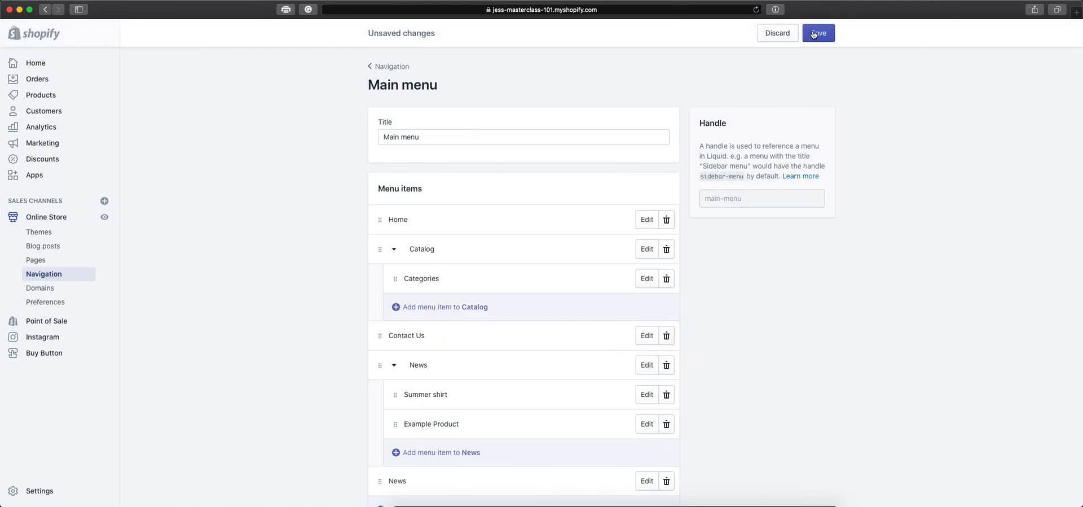
pyautogui.click(818, 33)
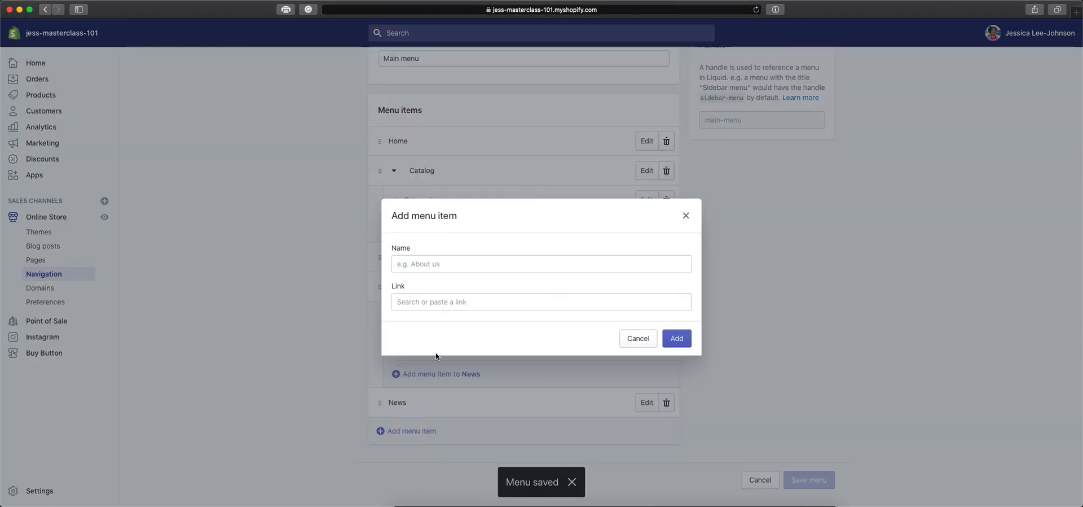
pyautogui.click(541, 302)
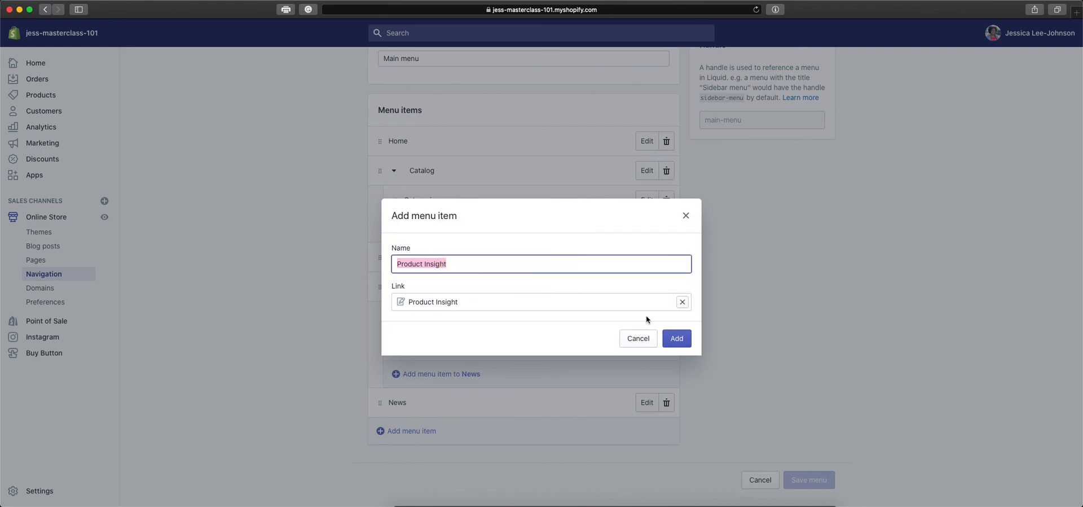
pyautogui.click(676, 338)
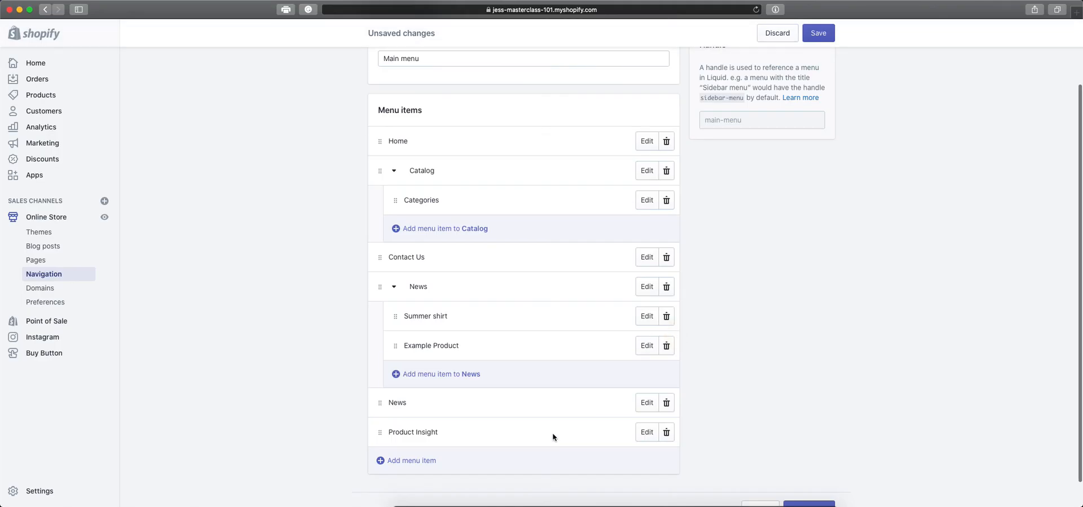
# Add a 'Blog' menu item linked to the News blog after Product Insight
pyautogui.click(412, 460)
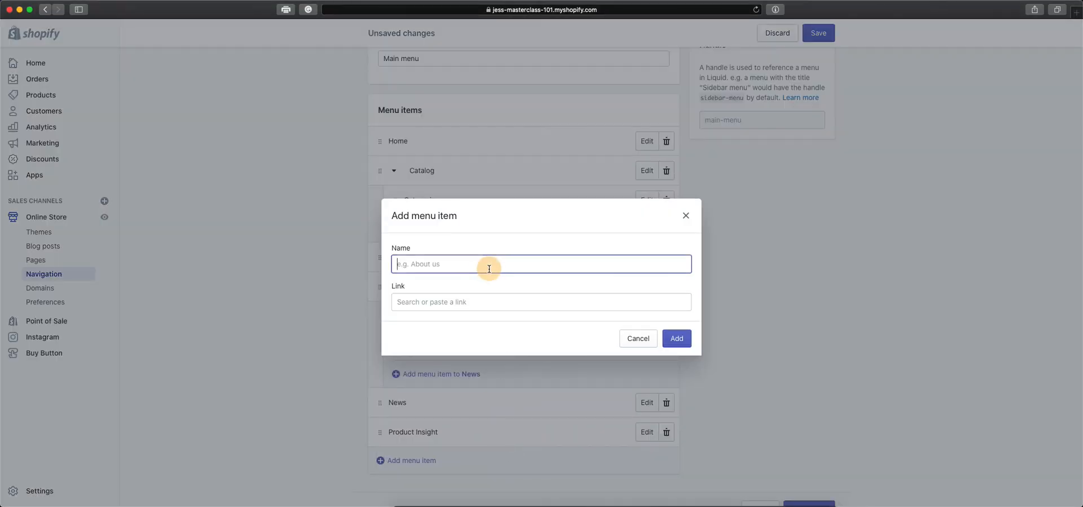
pyautogui.write('Blog')
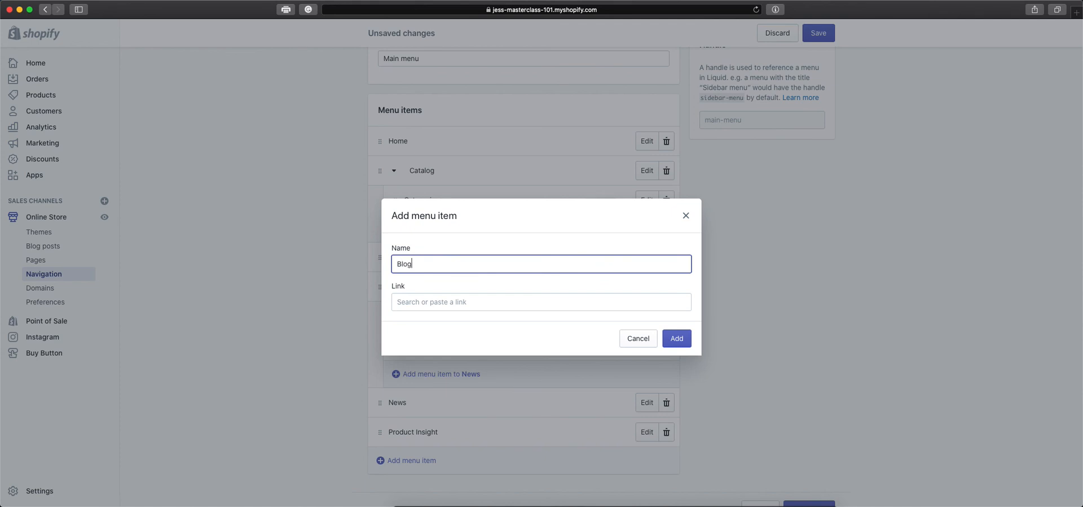
pyautogui.click(676, 338)
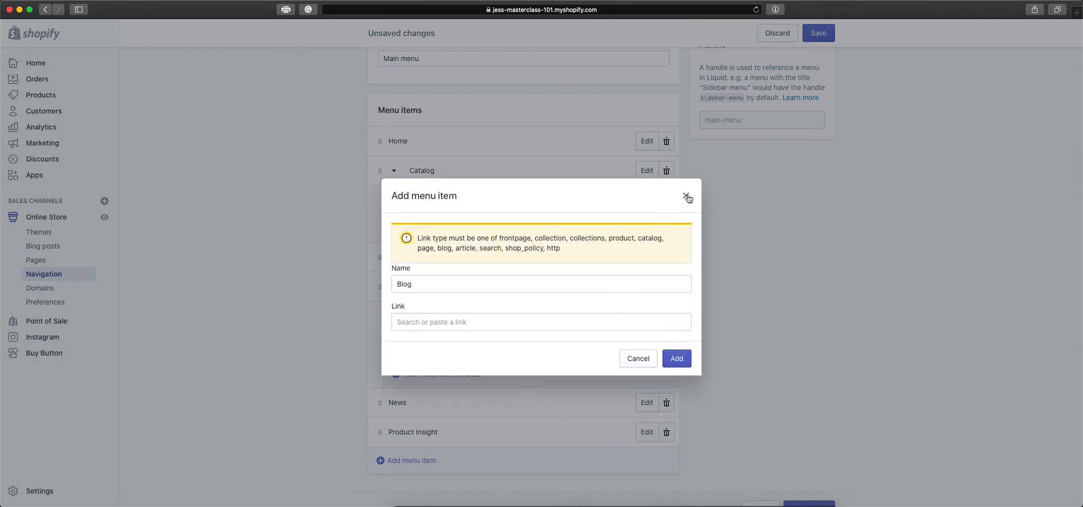
pyautogui.click(541, 321)
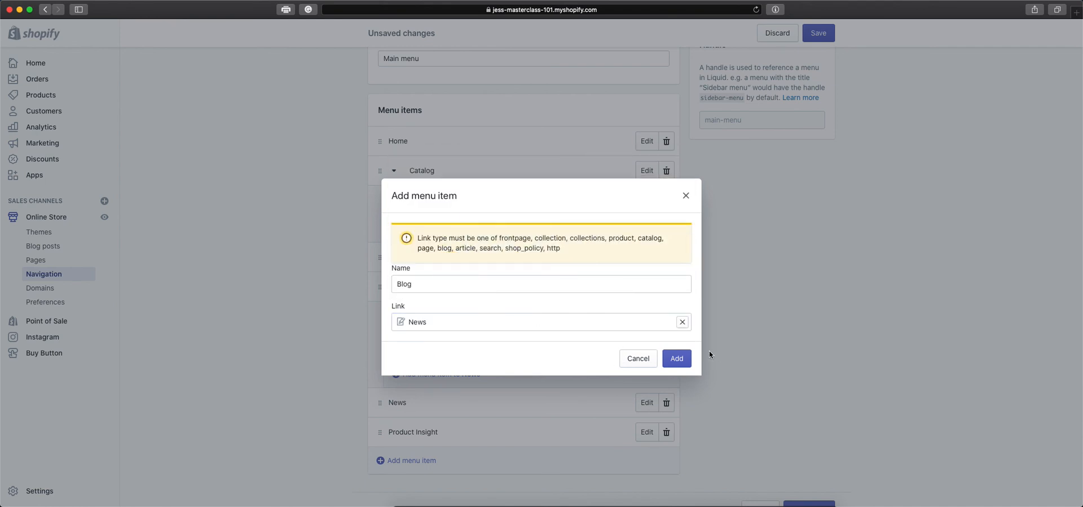
pyautogui.click(676, 358)
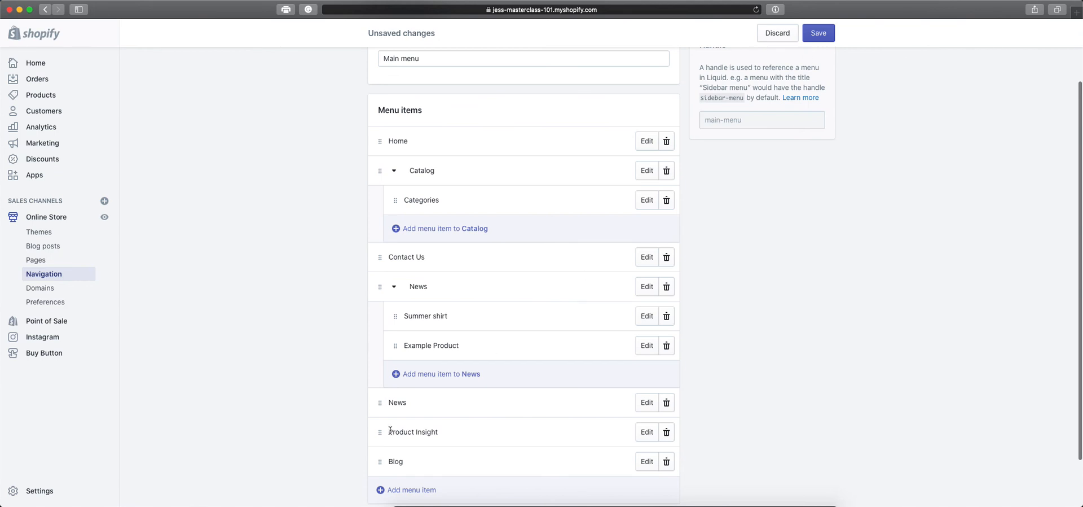
# Move Blog above News, nest News then Product Insight under it, and save
pyautogui.moveTo(379, 461); pyautogui.dragTo(379, 402)
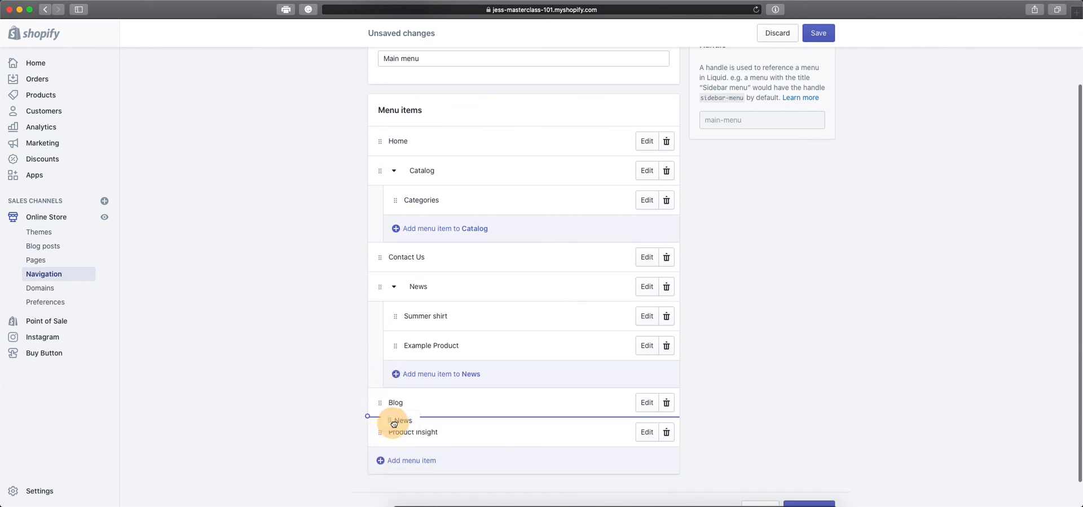
pyautogui.moveTo(397, 419); pyautogui.dragTo(412, 431)
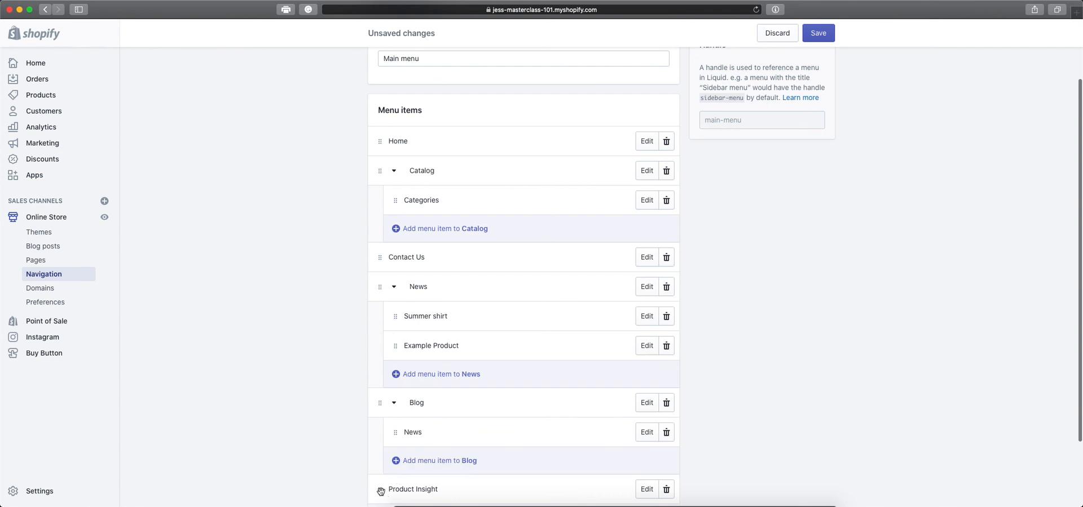
pyautogui.moveTo(380, 489); pyautogui.dragTo(409, 445)
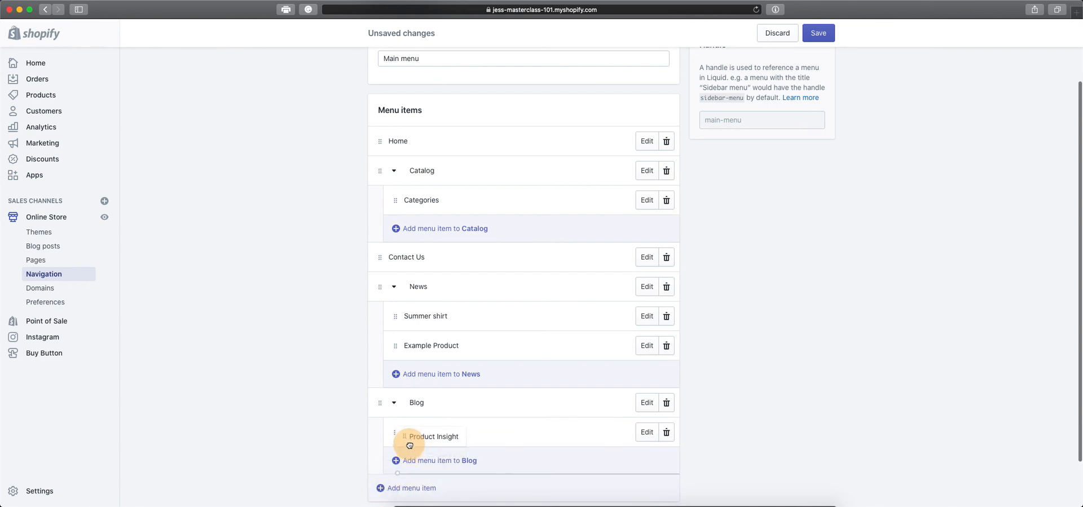
pyautogui.moveTo(409, 436); pyautogui.dragTo(392, 470)
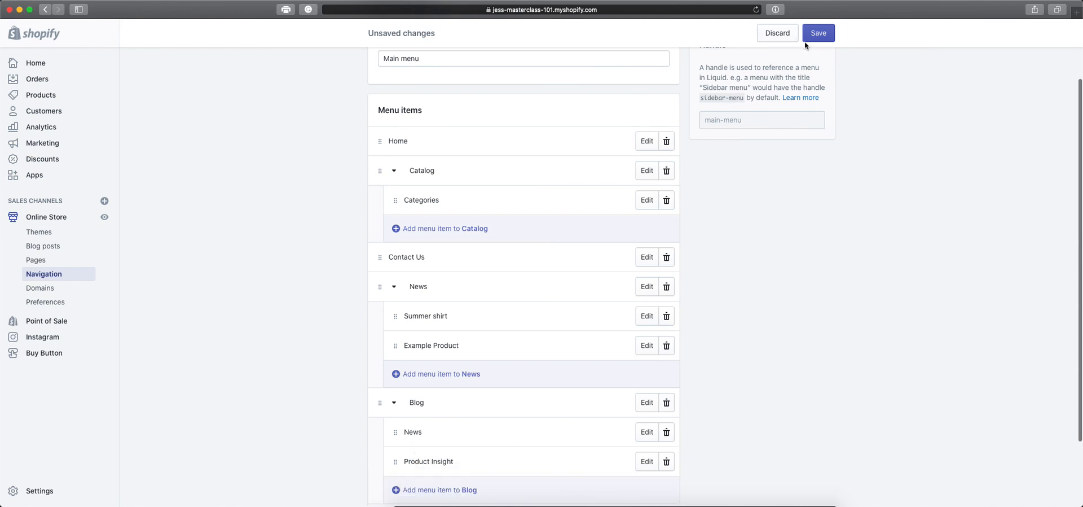
pyautogui.click(818, 32)
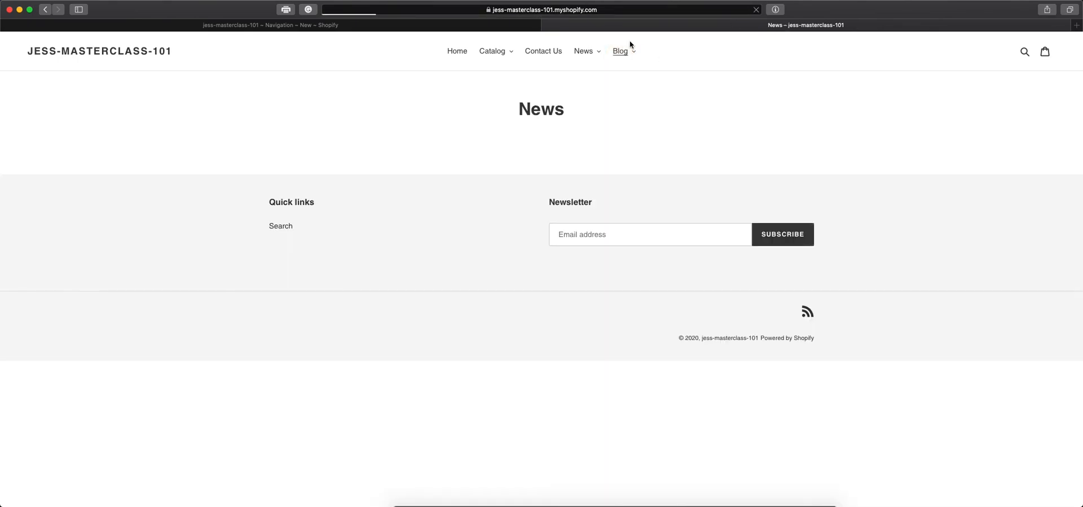
# Visit the Product Insight blog from the storefront header's Blog dropdown
pyautogui.click(621, 50)
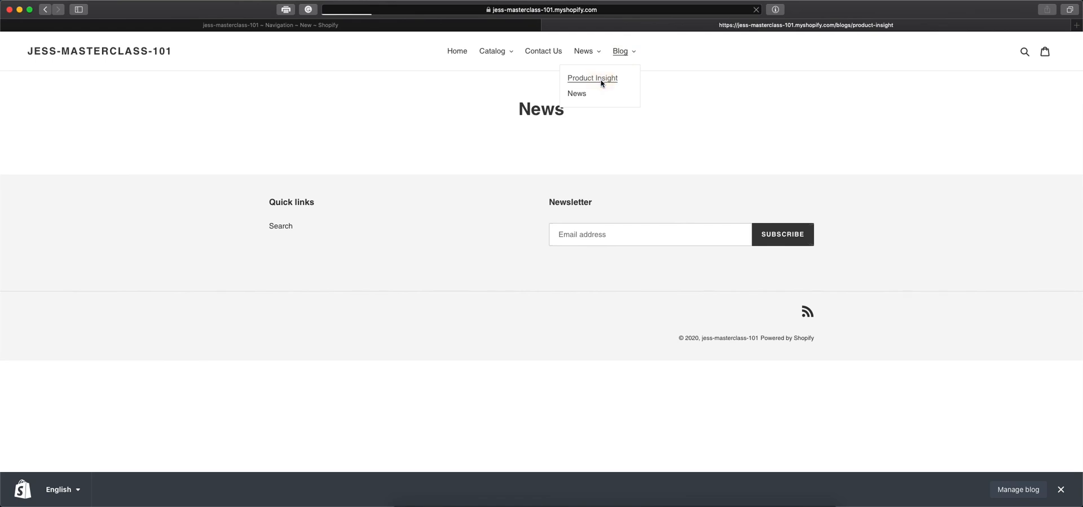
pyautogui.click(592, 77)
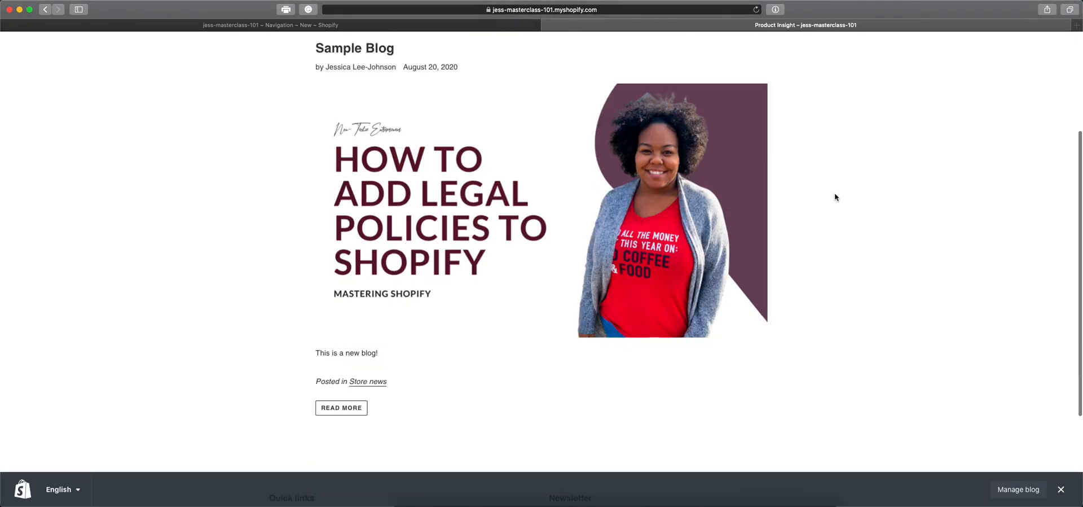